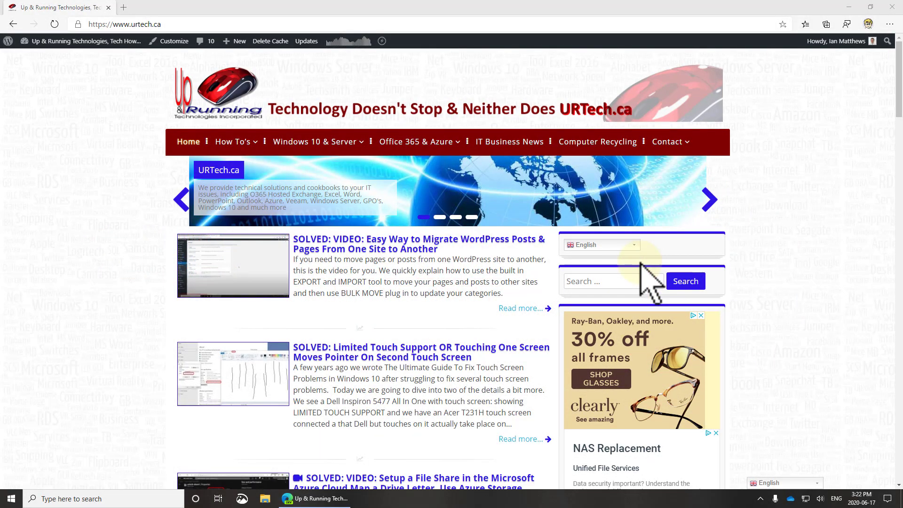
- Navigate the browser to portal.office.com to reach the Office 365 home page
click(127, 24)
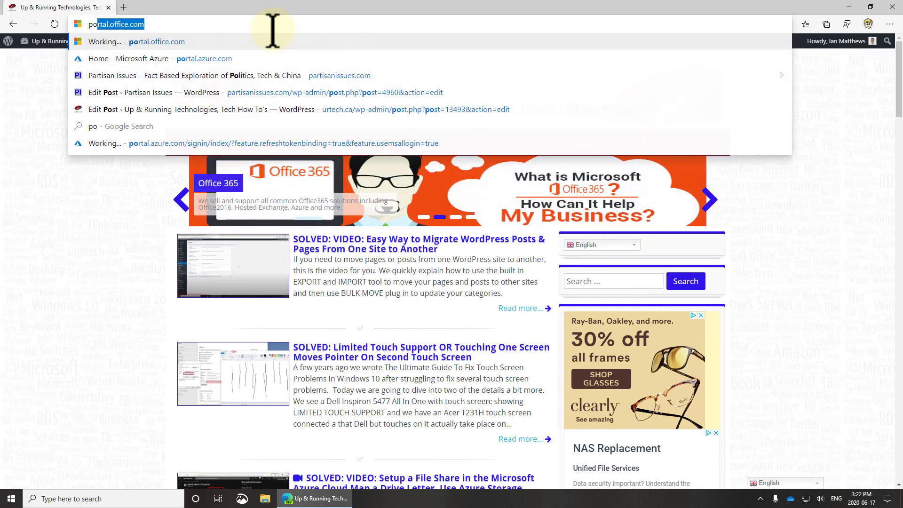
key(Enter)
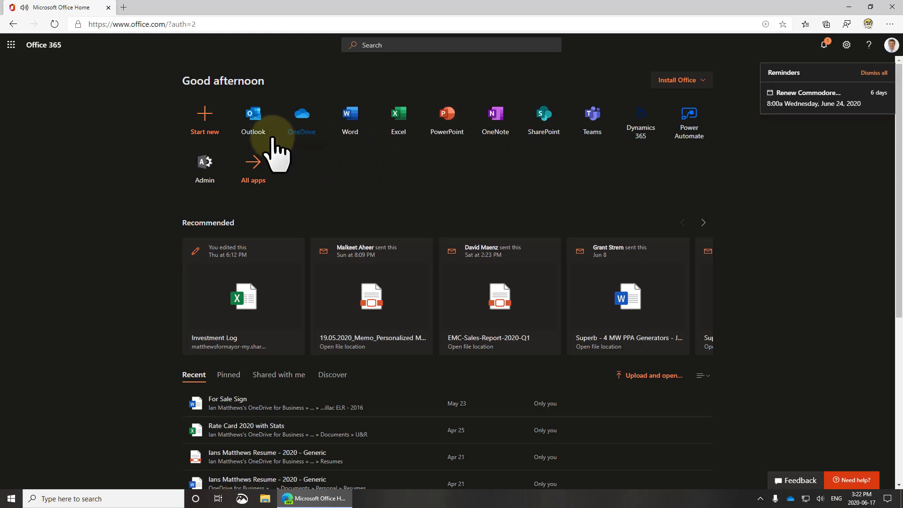
- Launch OneDrive for Business from the Office 365 app tiles
click(301, 113)
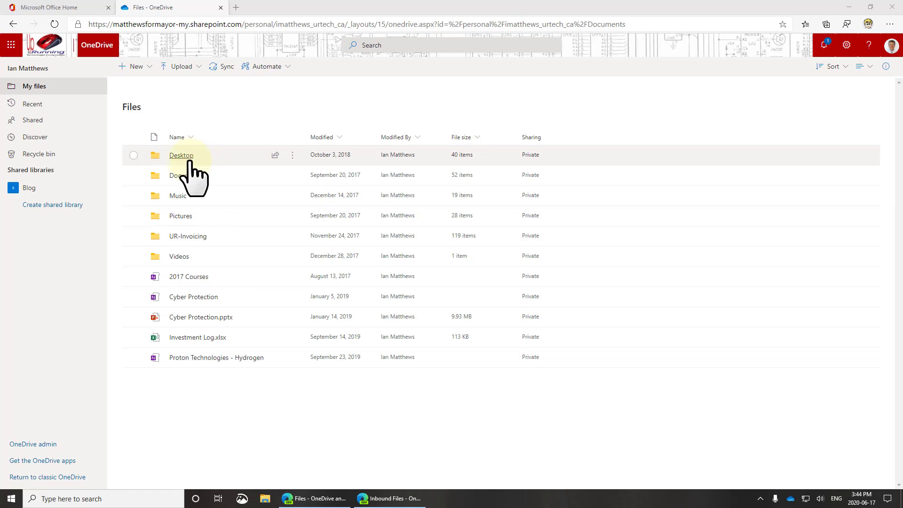
mouse_move(196, 247)
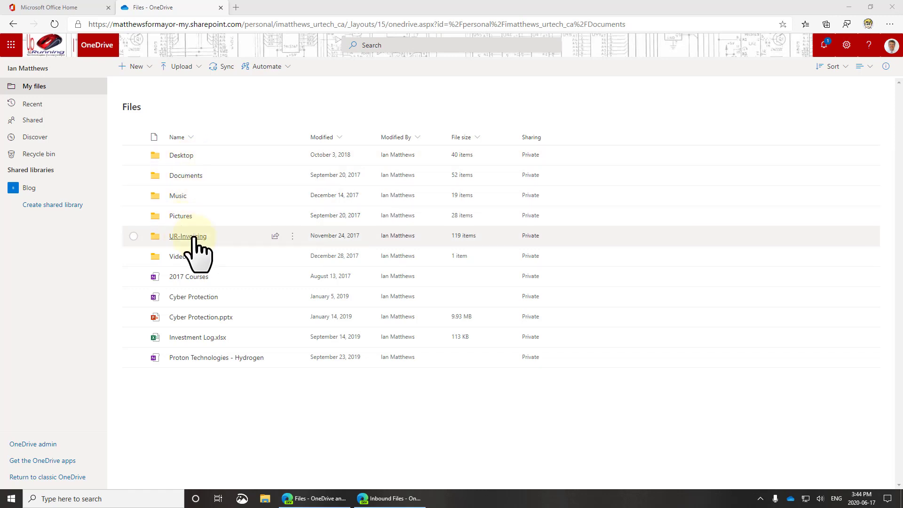
mouse_move(188, 267)
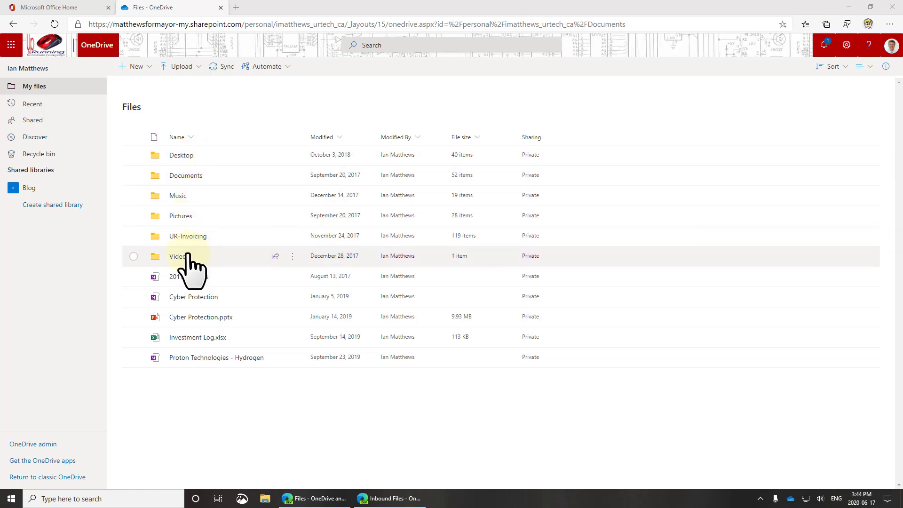
mouse_move(830, 480)
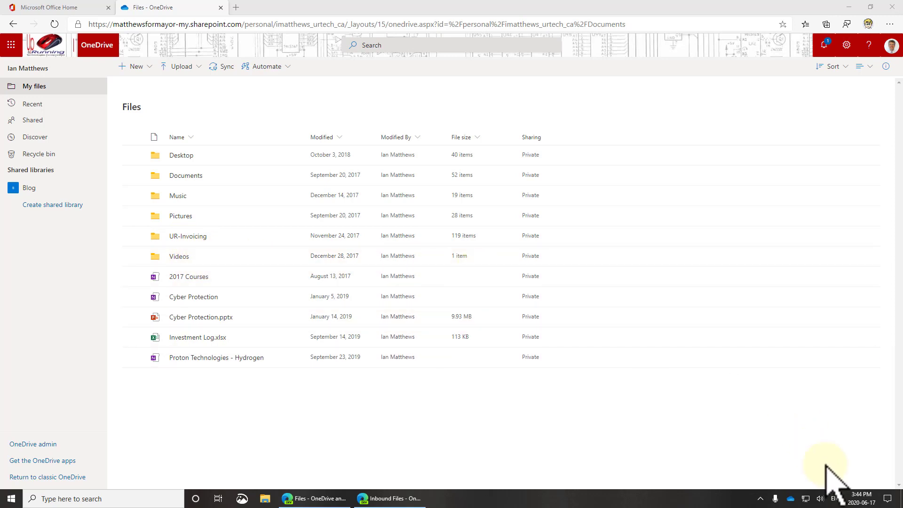
mouse_move(736, 416)
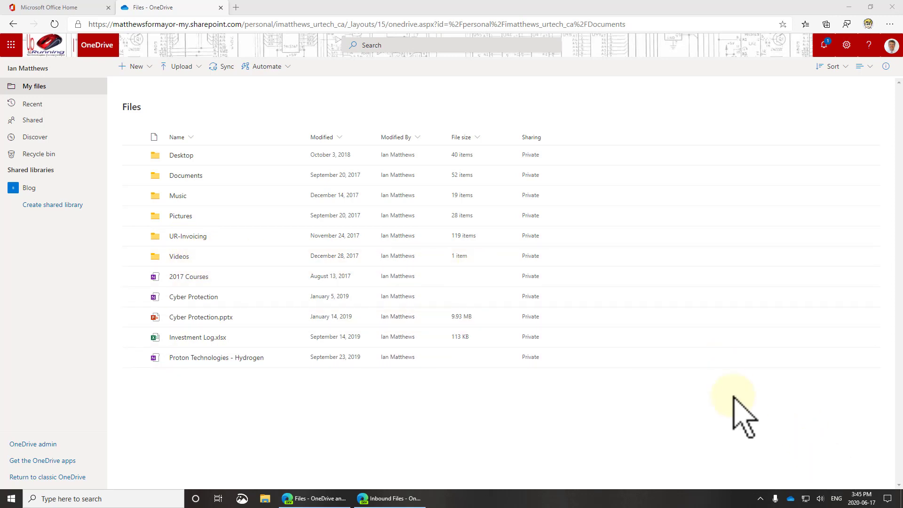
mouse_move(779, 428)
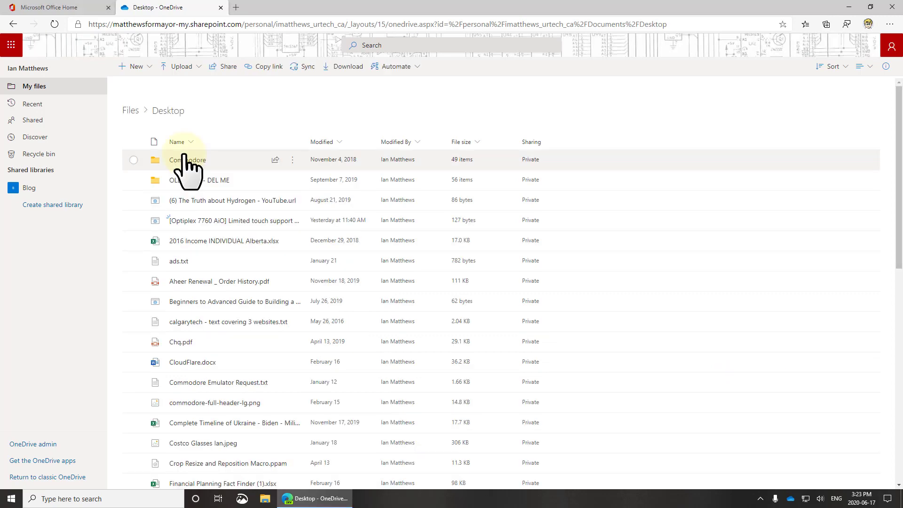
- Create a new folder named 'Inbound Files' inside Desktop
click(135, 66)
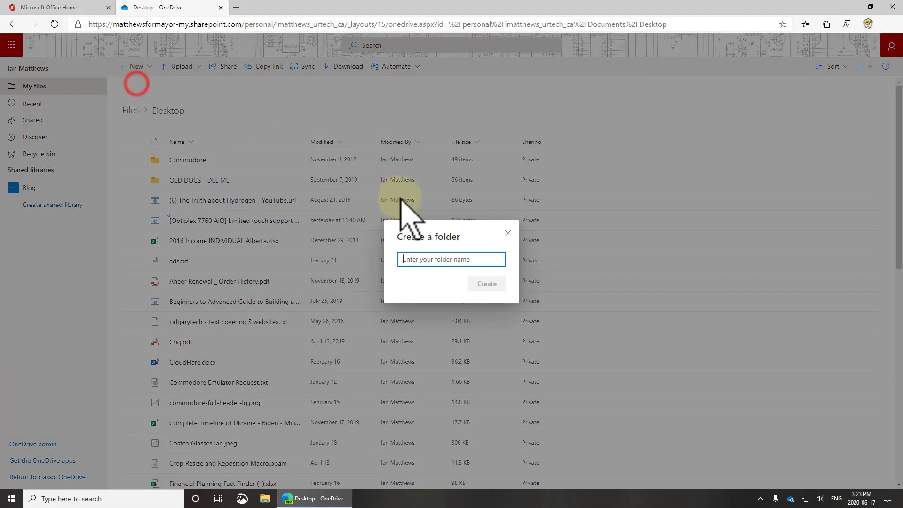
text(Inboinh)
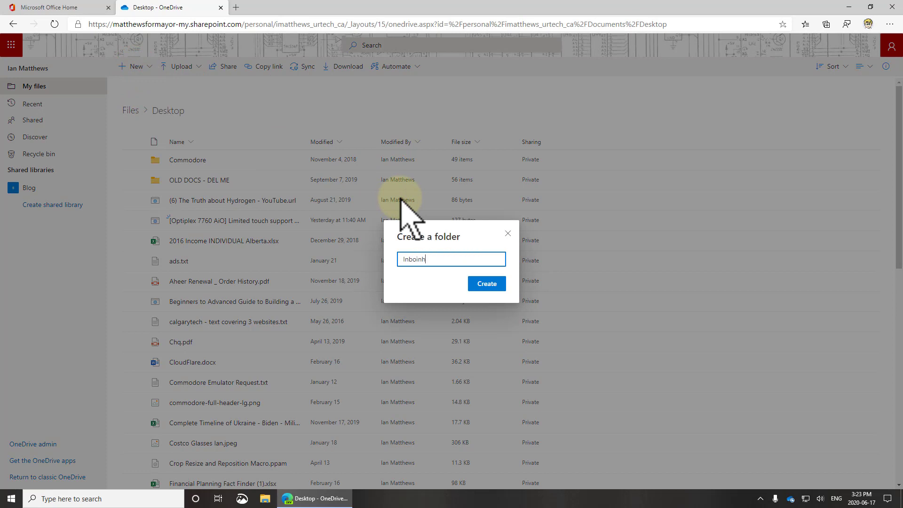
text(Inbound Files)
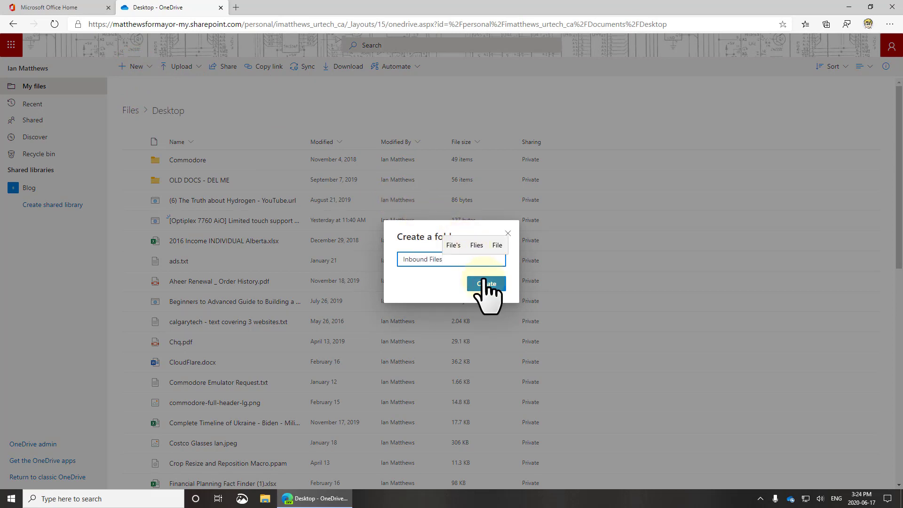
click(485, 284)
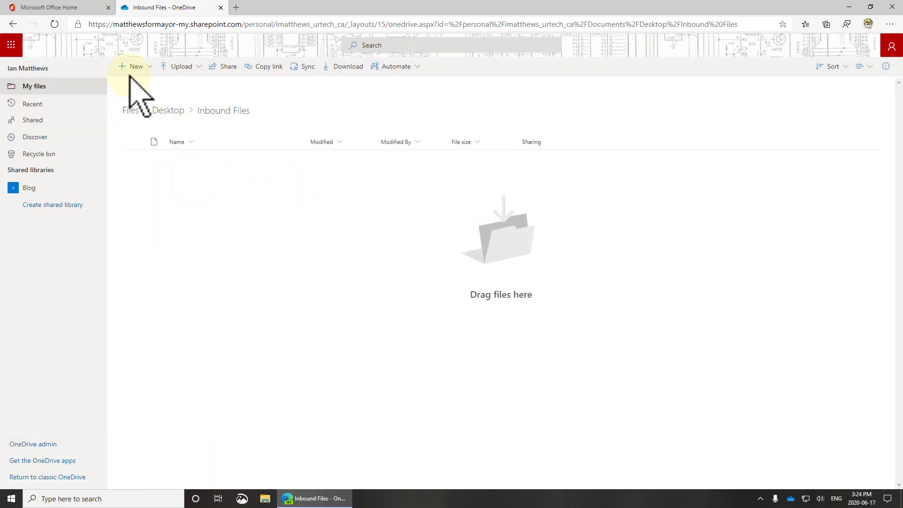
- Create two subfolders in Inbound Files: 'Client Number 1' and a second Client Number folder
click(136, 66)
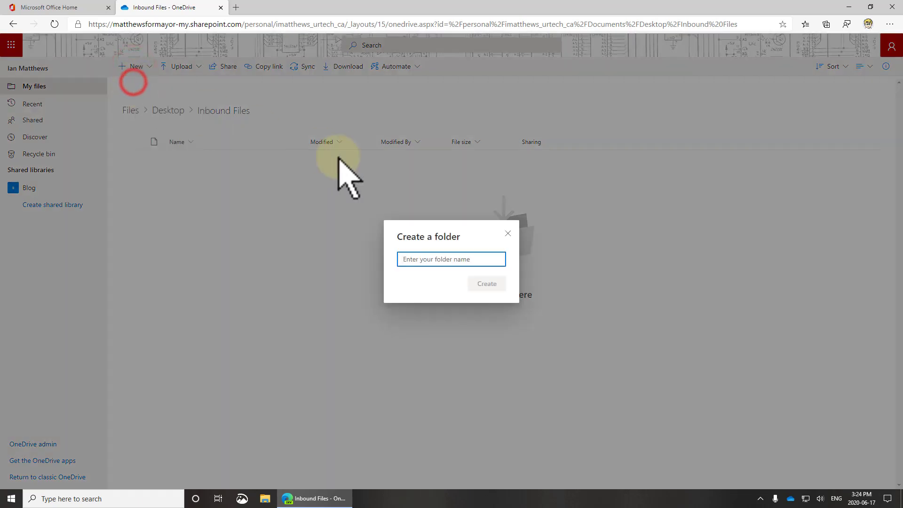
text(c)
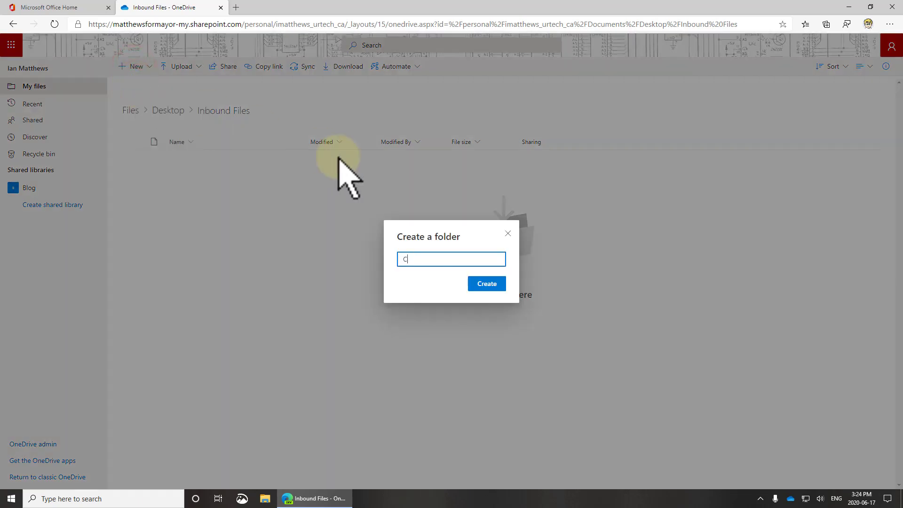
text(Client Number 1)
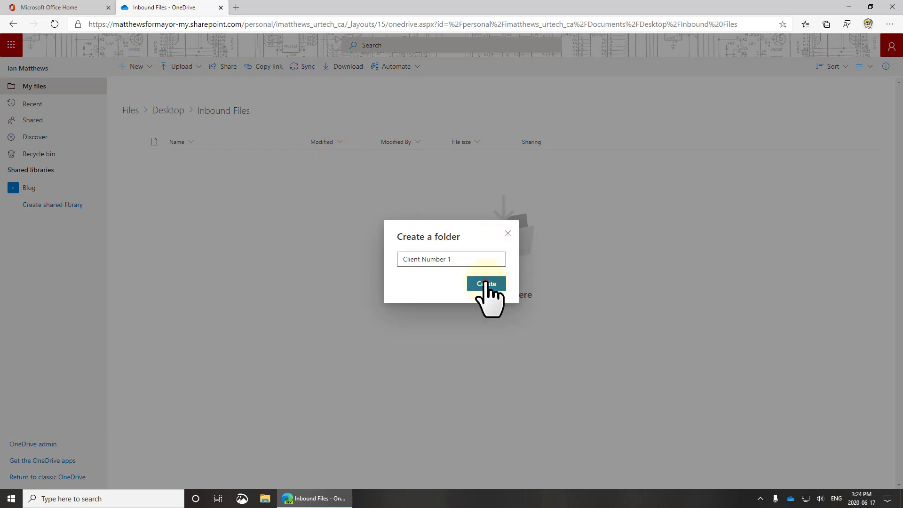
click(136, 66)
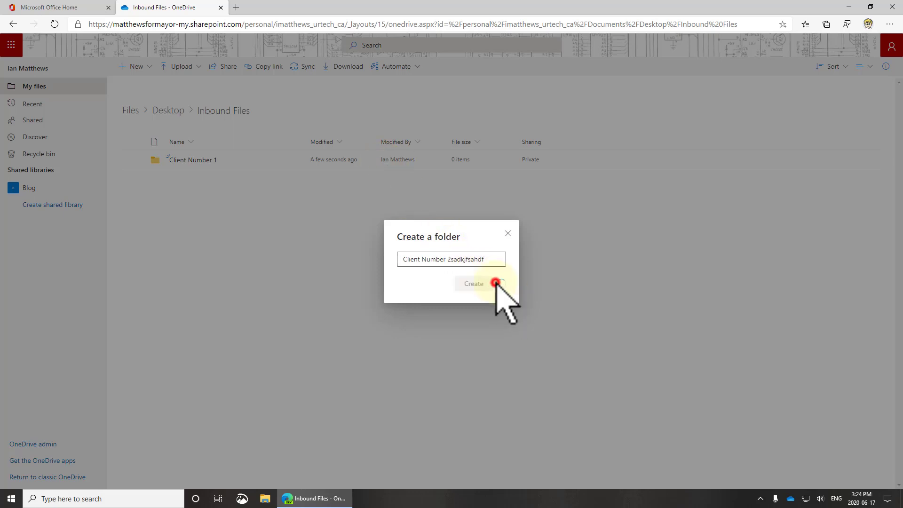
click(473, 284)
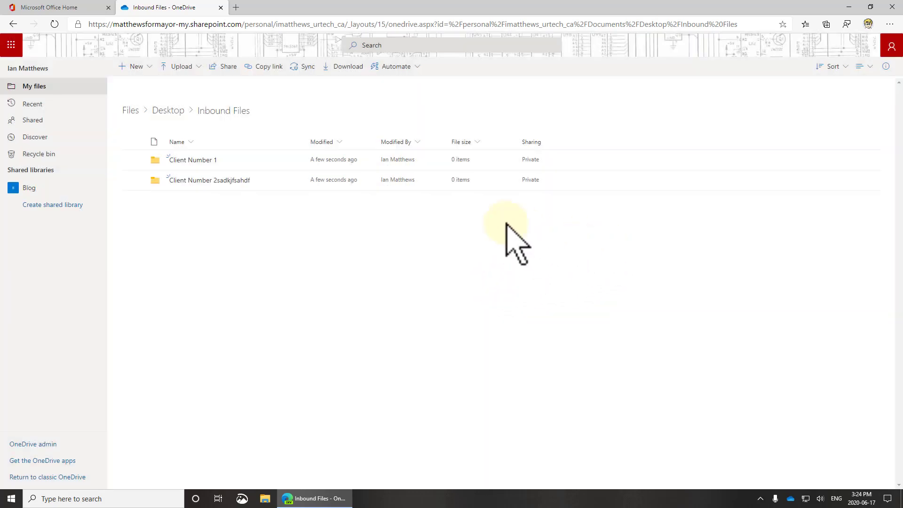
mouse_move(294, 168)
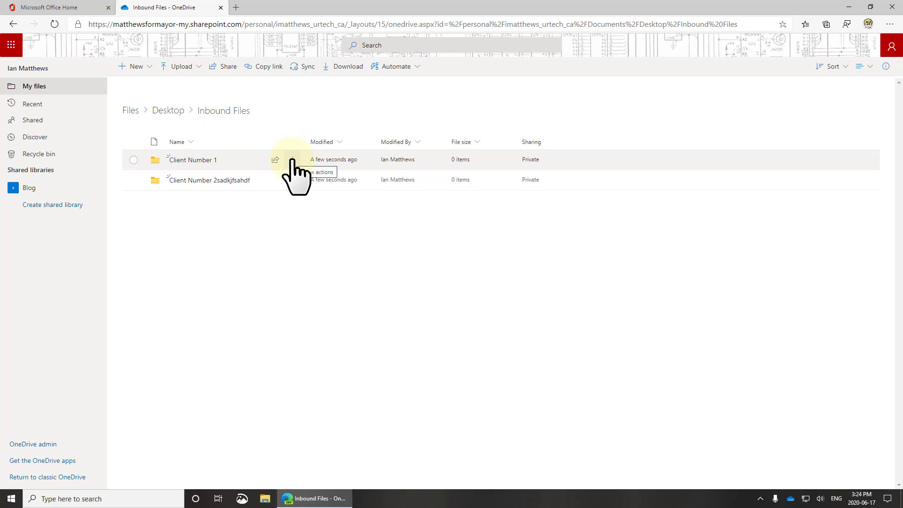
- Start a Request files on Client Number 1 describing the Johnson files and generate its upload link
click(277, 159)
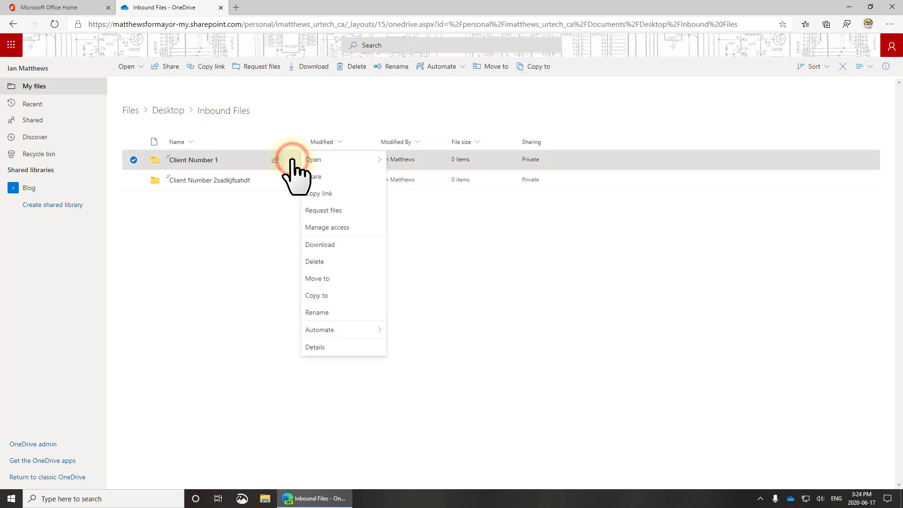
mouse_move(331, 220)
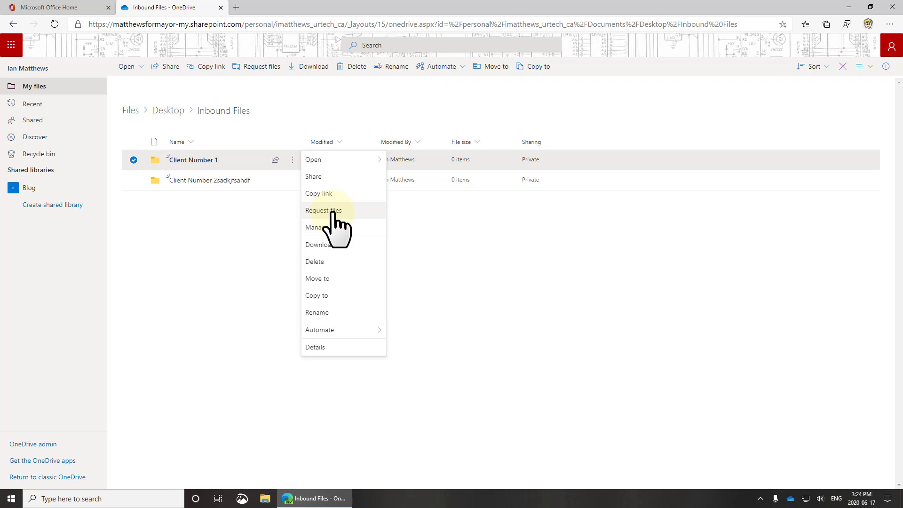
click(323, 210)
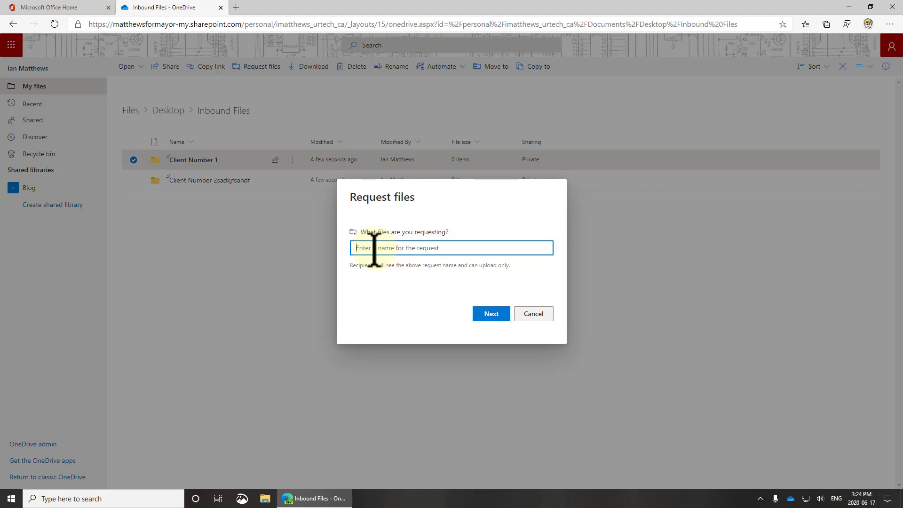
text(I would like the)
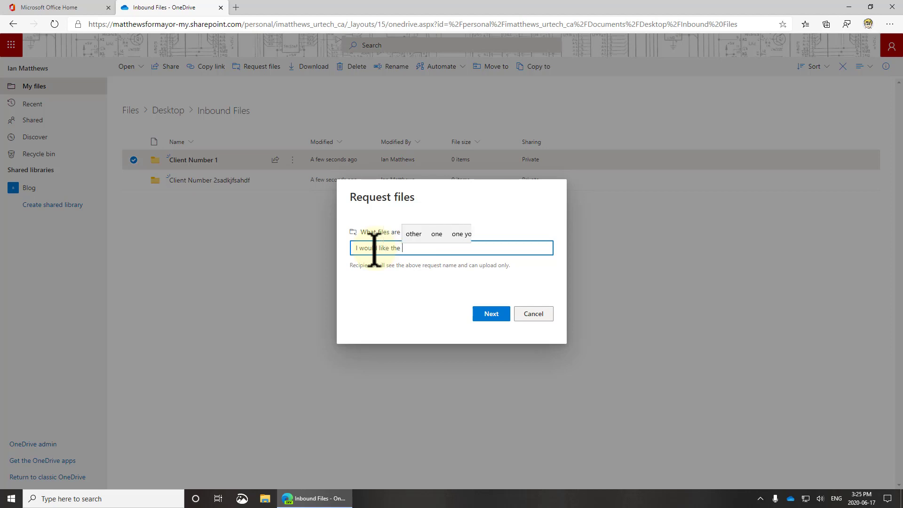
text(Johnson files pleas)
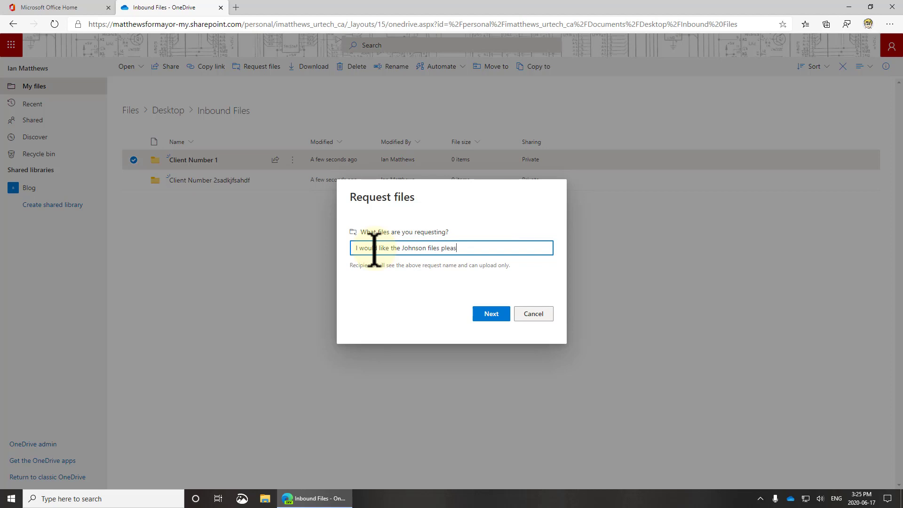
click(491, 314)
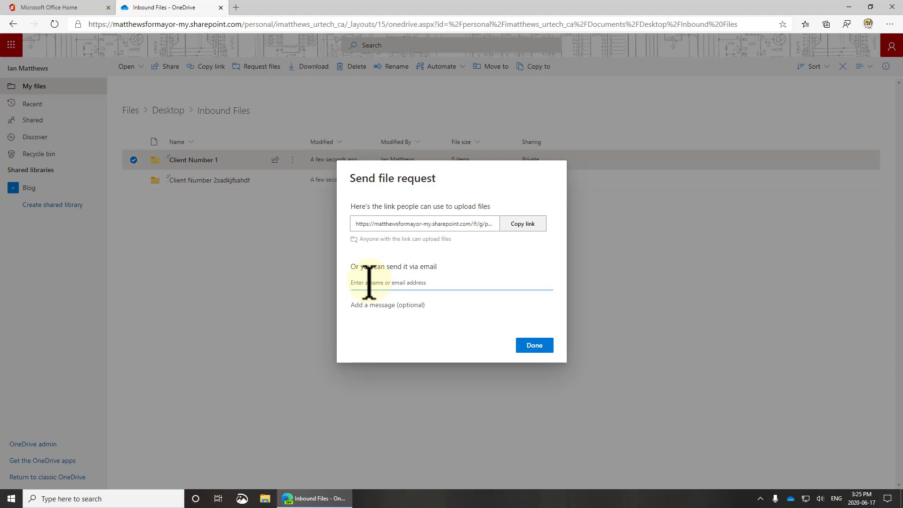
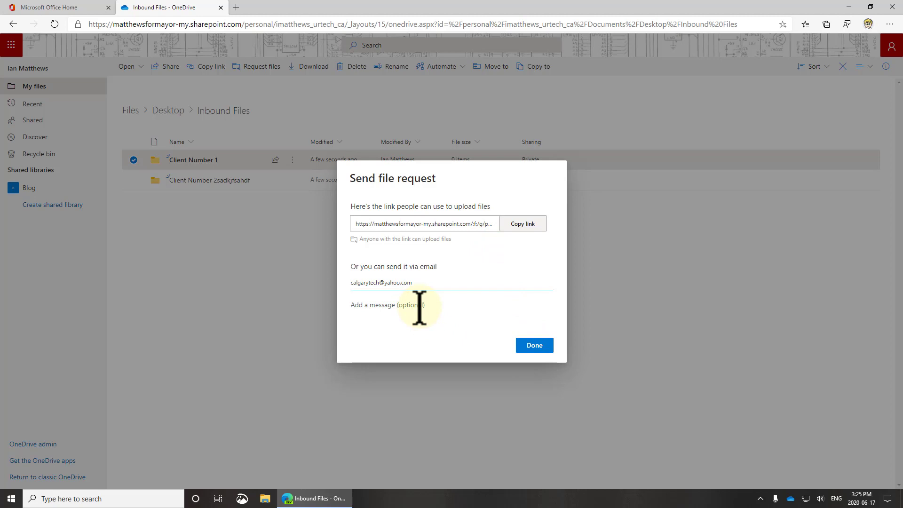
- Address the request to the calgarytech email with a 'Hi John' message and finish with Done
text(Hi John)
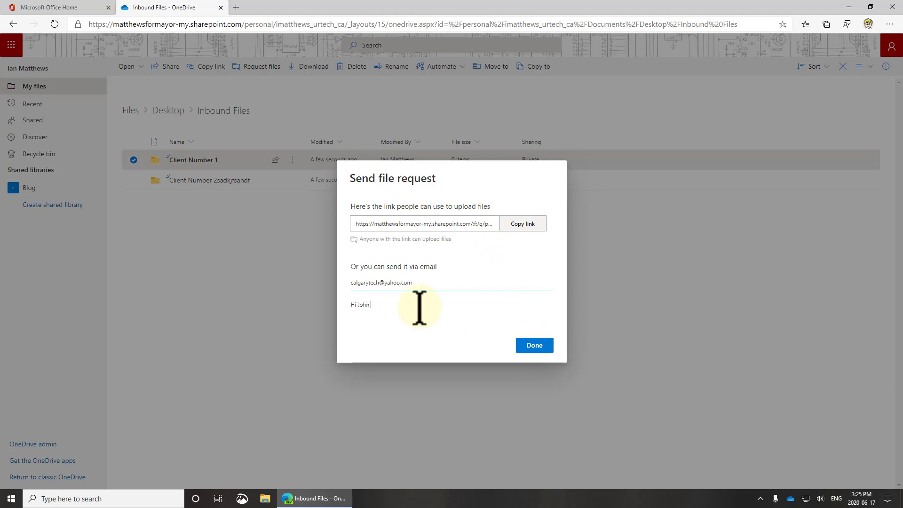
text(gimme files)
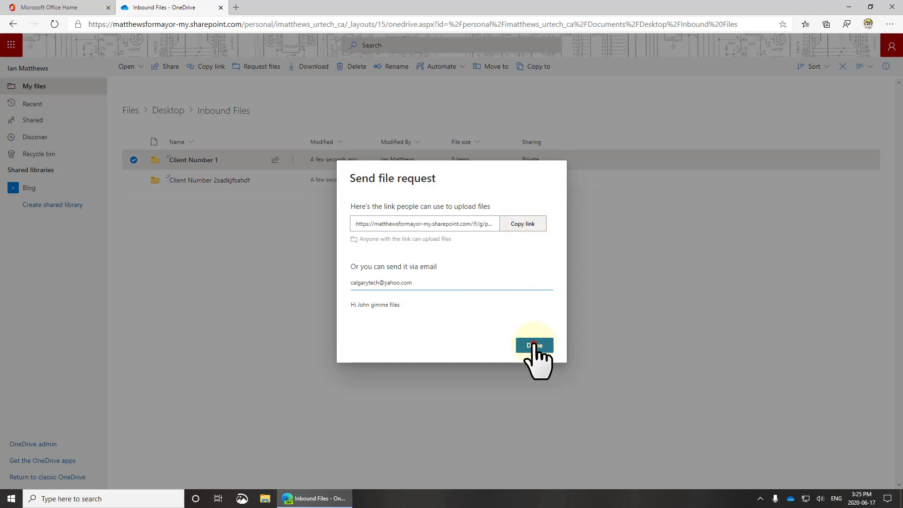
click(534, 344)
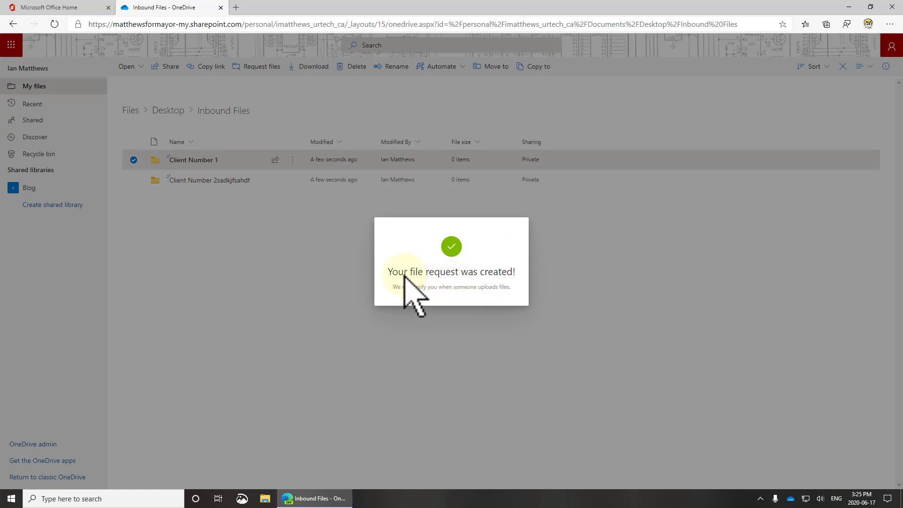
mouse_move(501, 292)
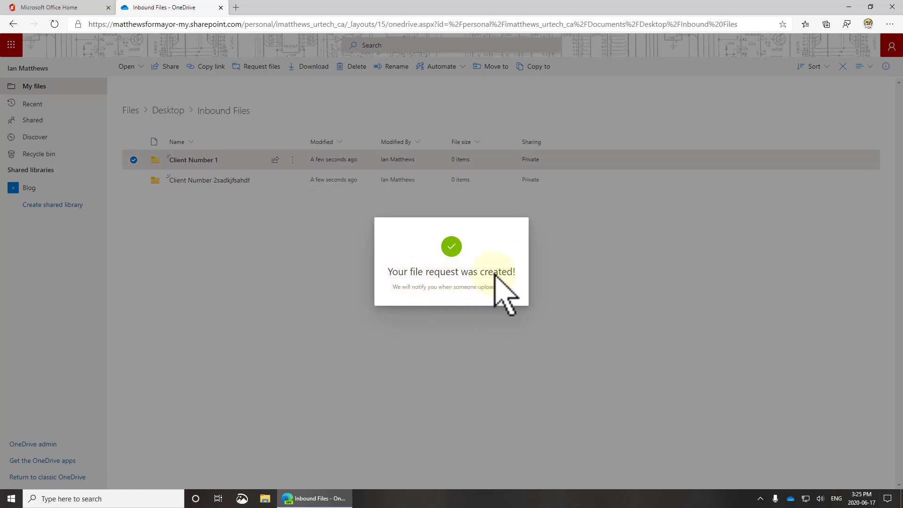
mouse_move(452, 314)
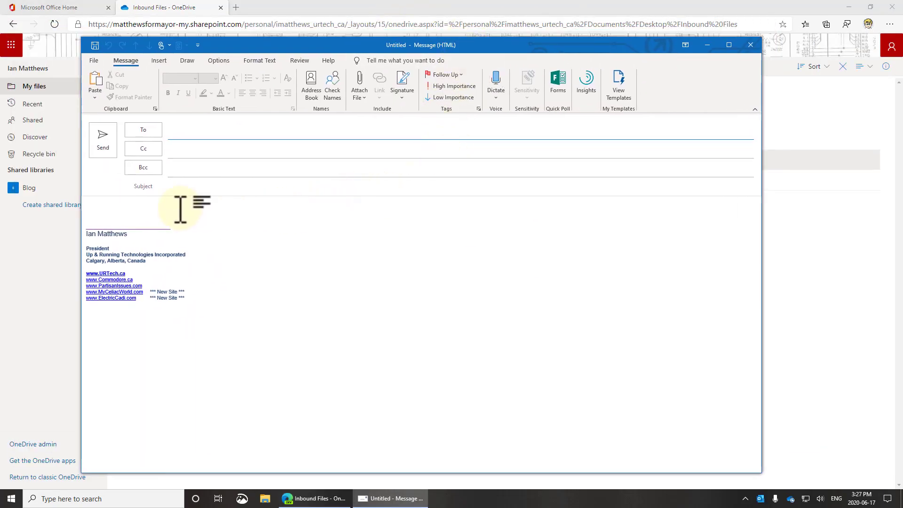
- Compose 'Hi John; please upload the Johnson files here' with the link and pick the suggested recipient
text(H)
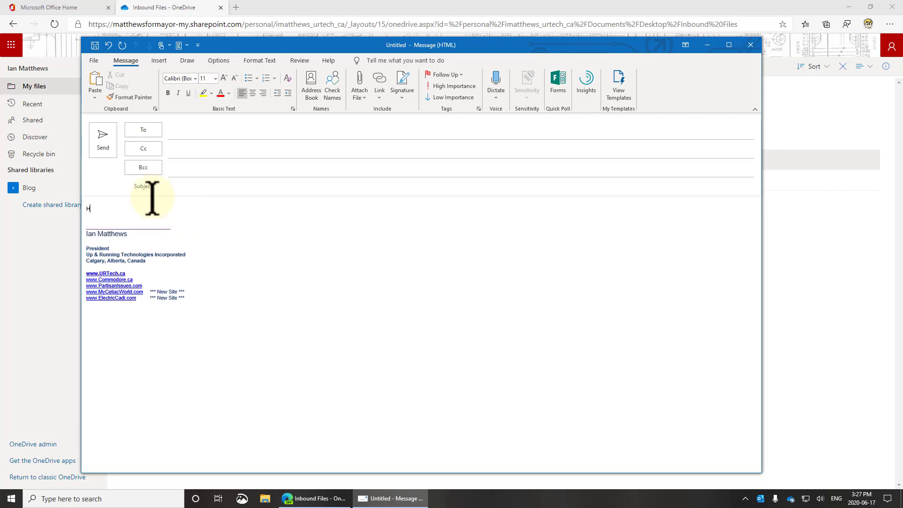
text(i John;)
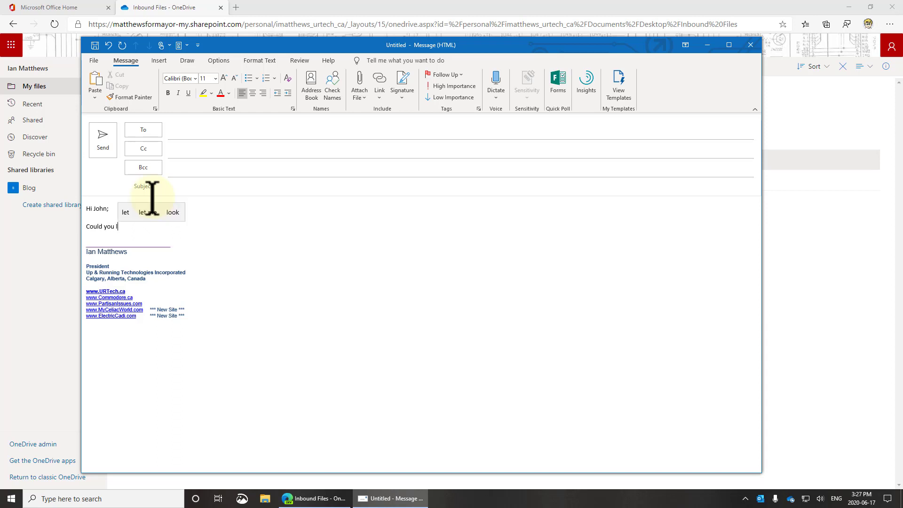
text(please)
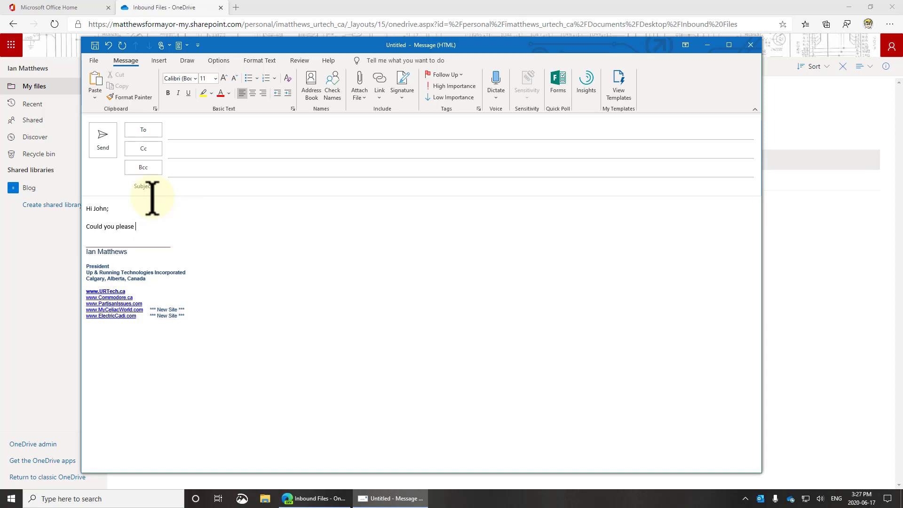
text(upload)
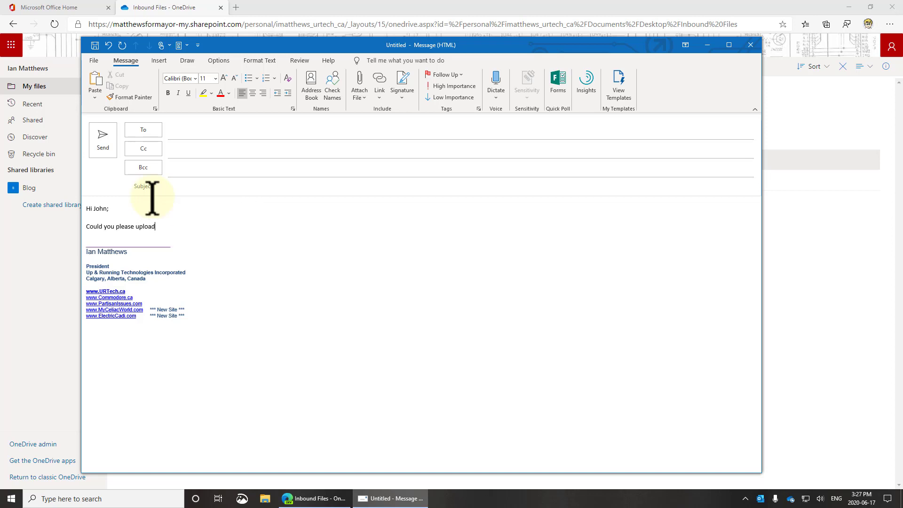
text(the)
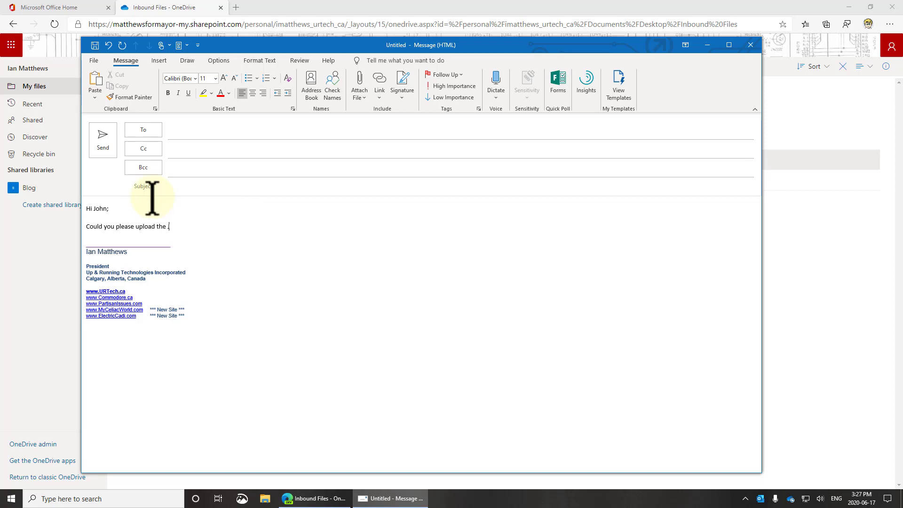
text(Johnsone fi)
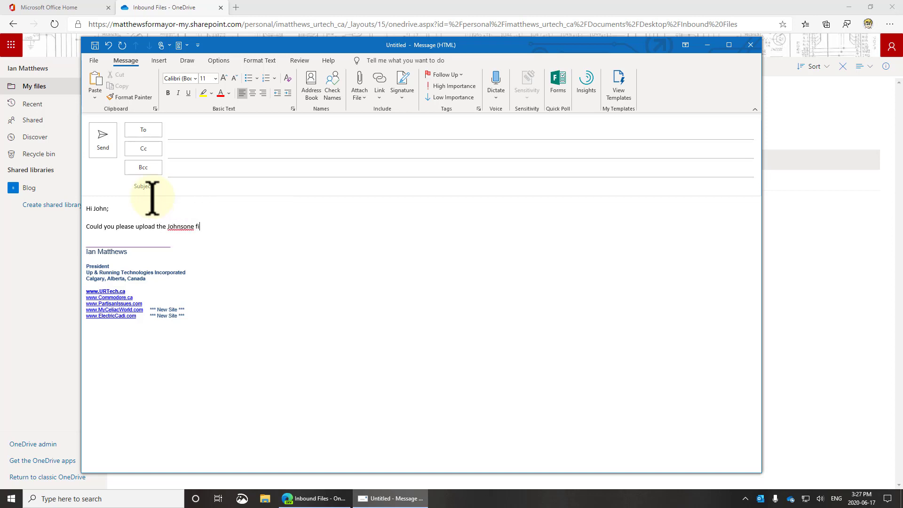
text(Johnson files here:)
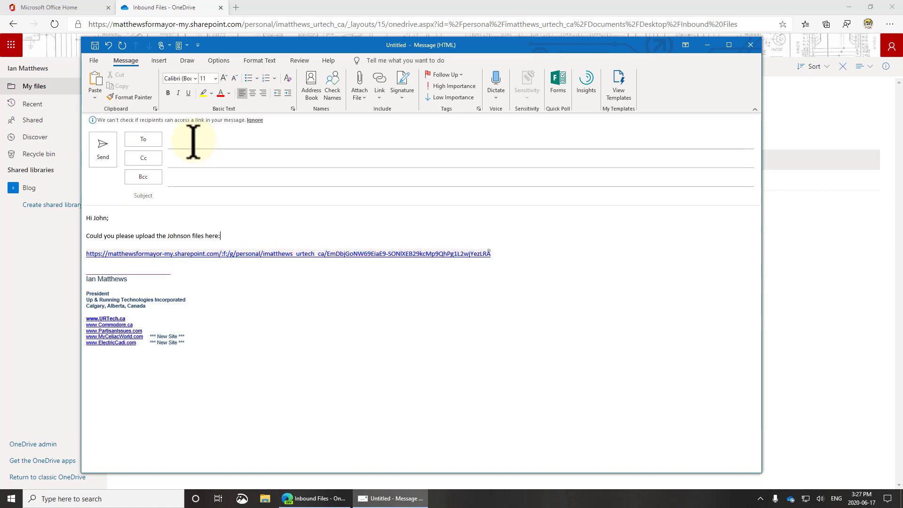
text(calga)
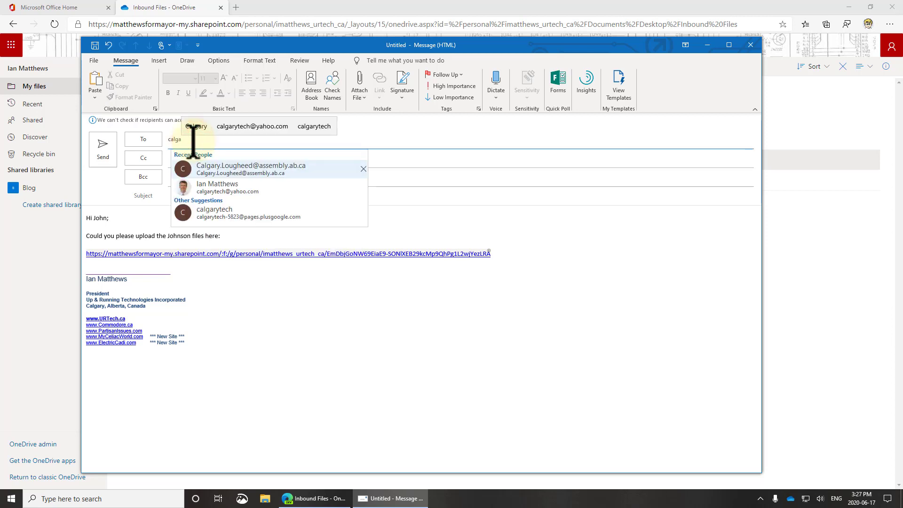
click(216, 187)
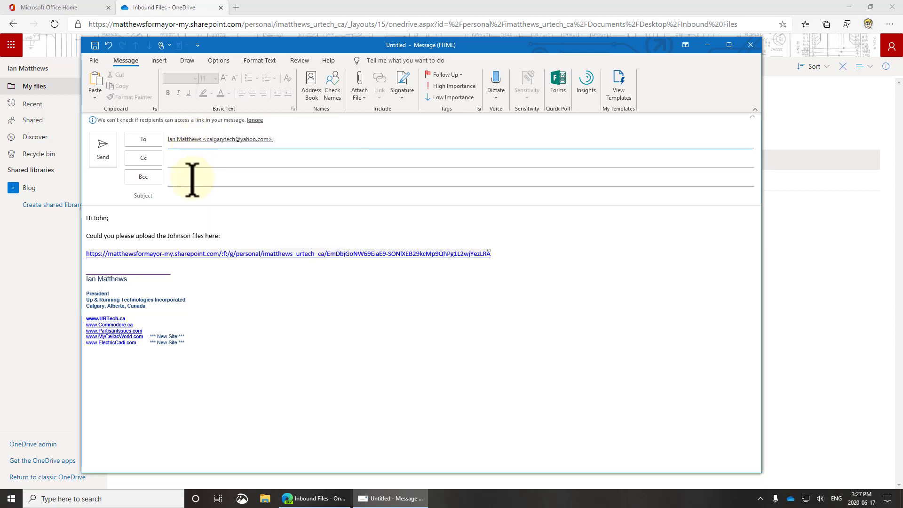
- Add the subject 'Johnson files Please' and send the email
text(John)
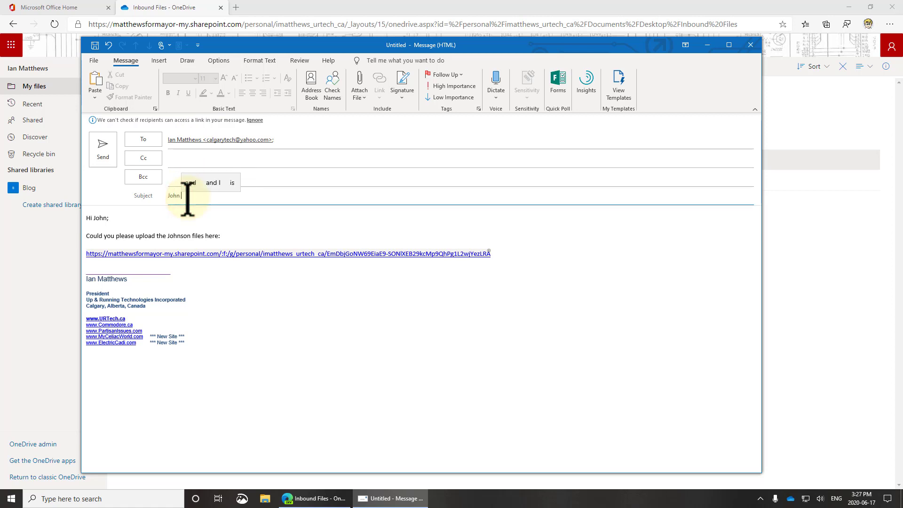
text(Johnson files)
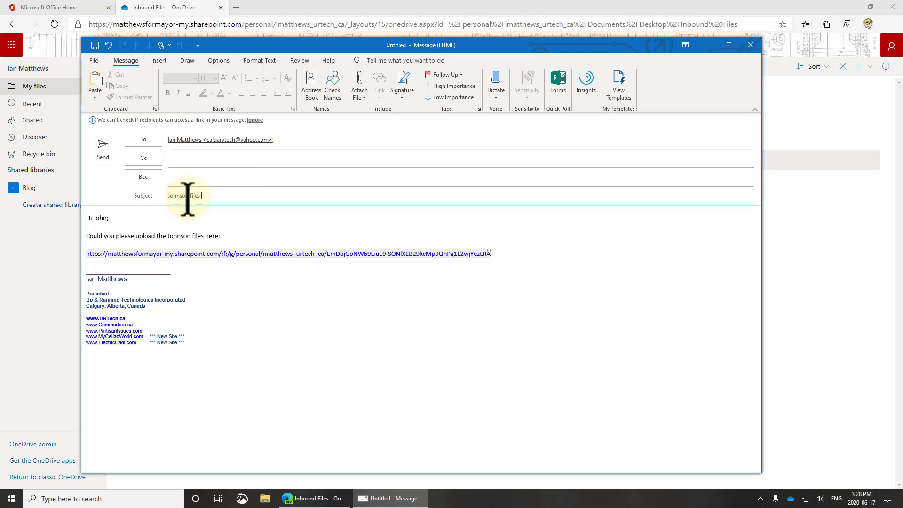
text(Please)
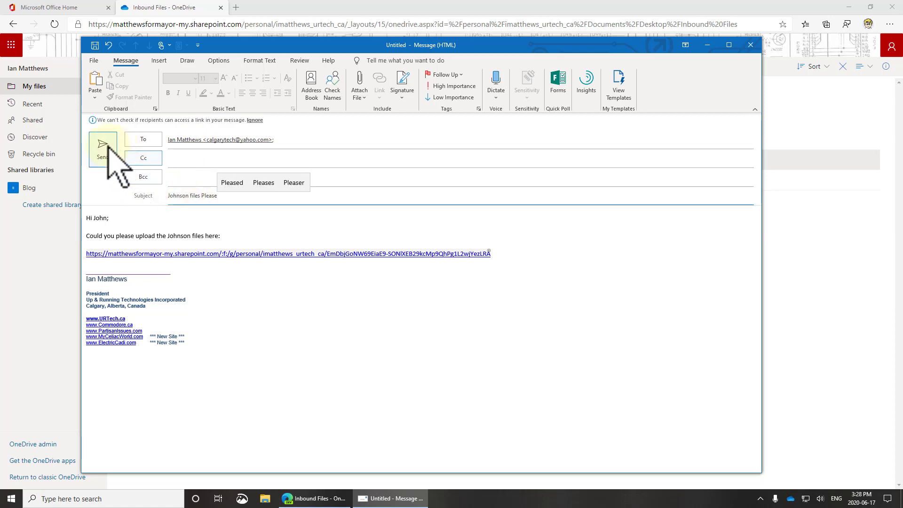
click(103, 147)
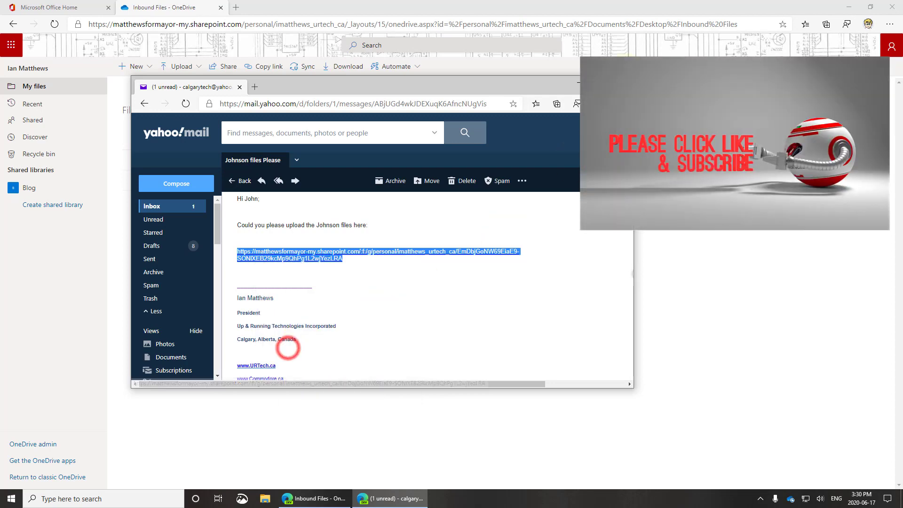
- Follow the SharePoint upload link in the received Yahoo message
click(239, 87)
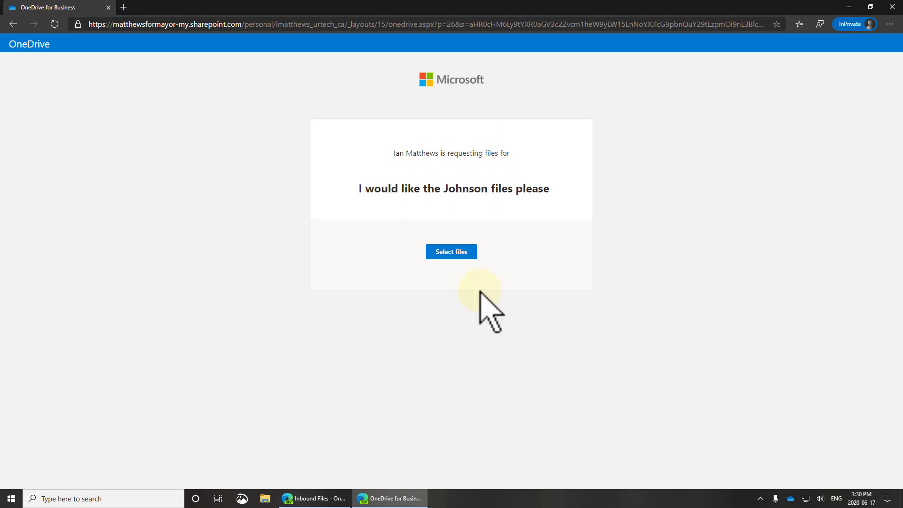
- Select two files from Downloads for upload on the request page
click(451, 251)
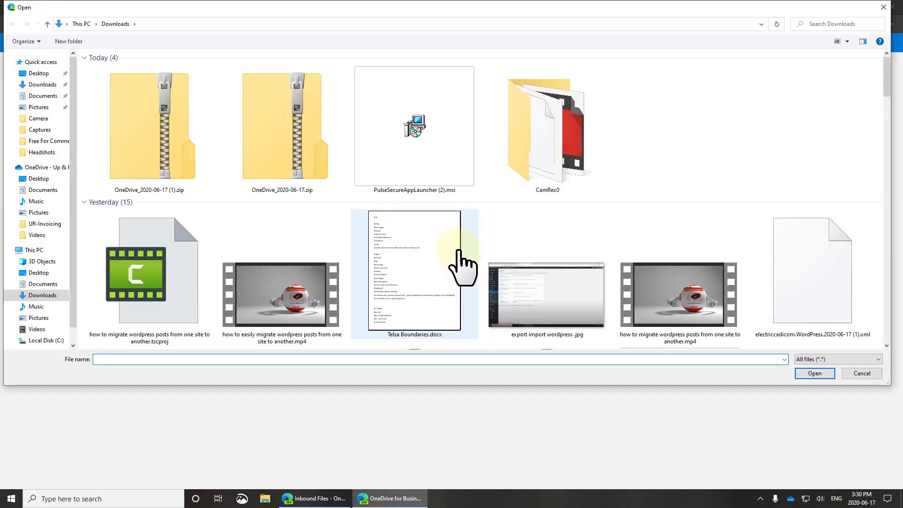
click(281, 295)
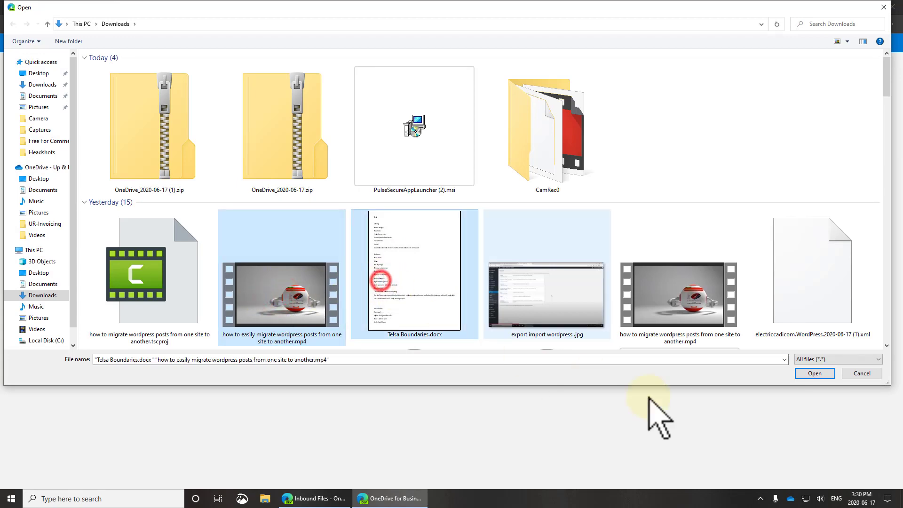
click(815, 372)
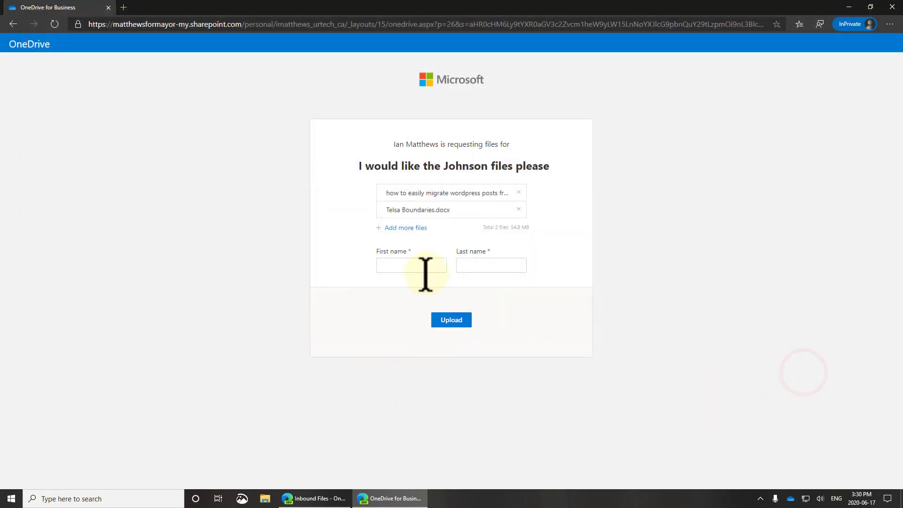
click(411, 266)
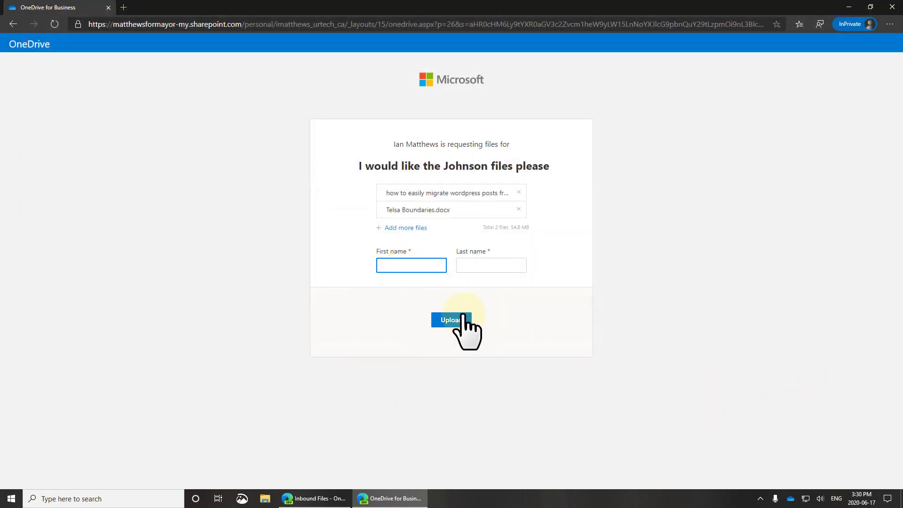
click(452, 320)
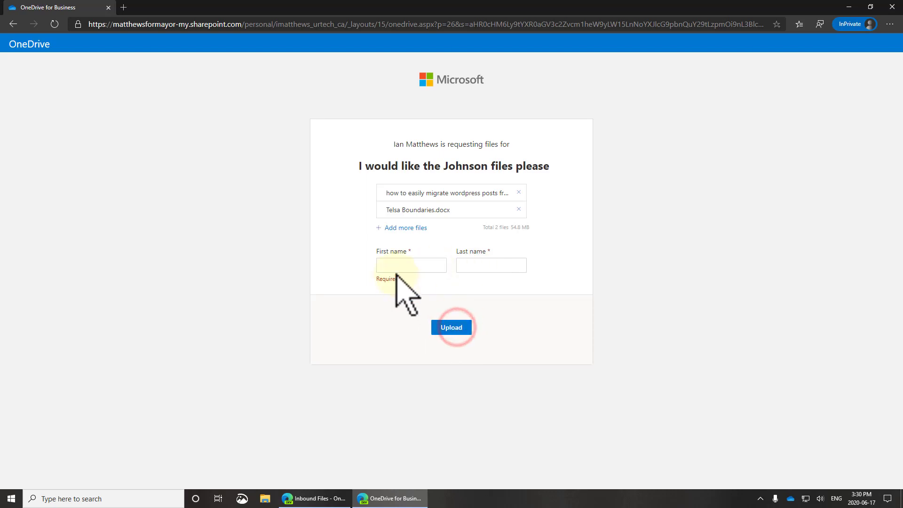
click(452, 328)
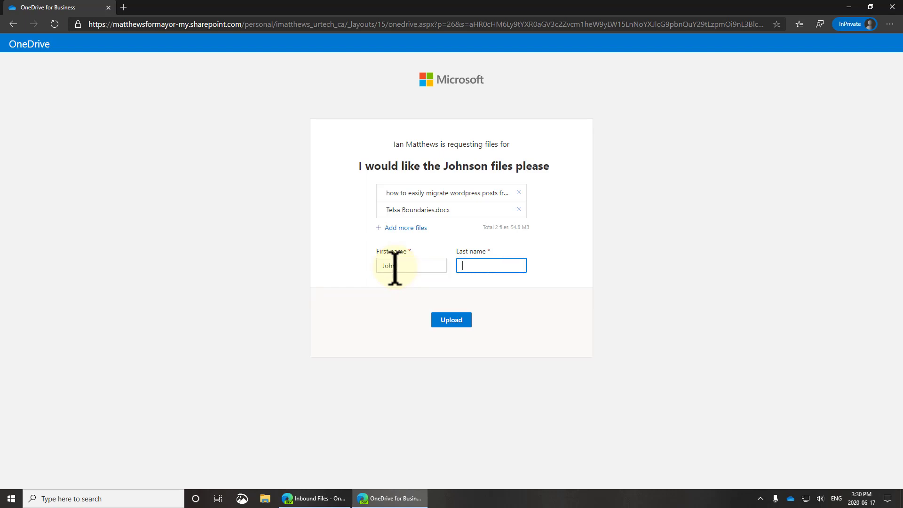
text(Johnst)
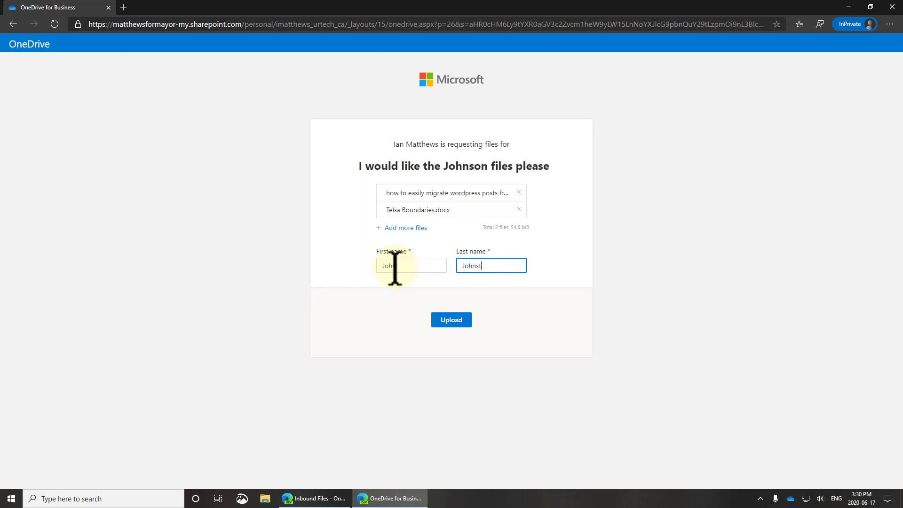
click(451, 320)
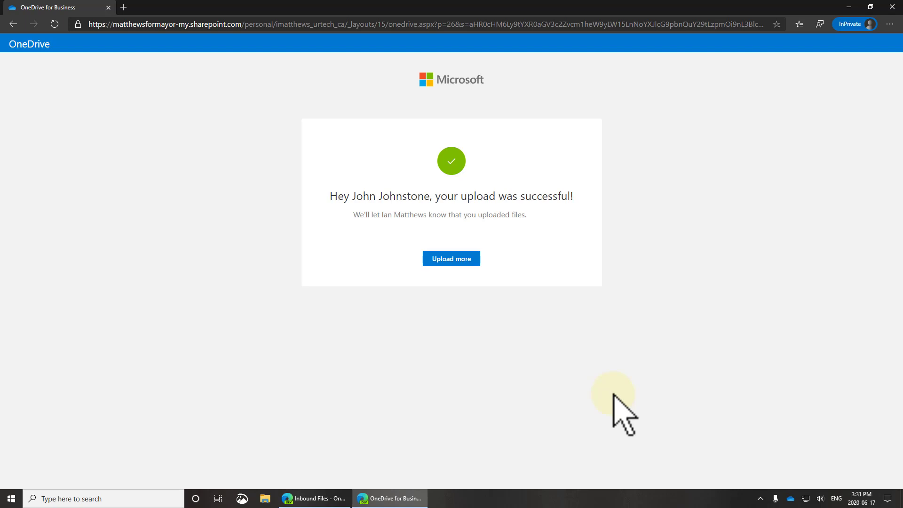
click(323, 499)
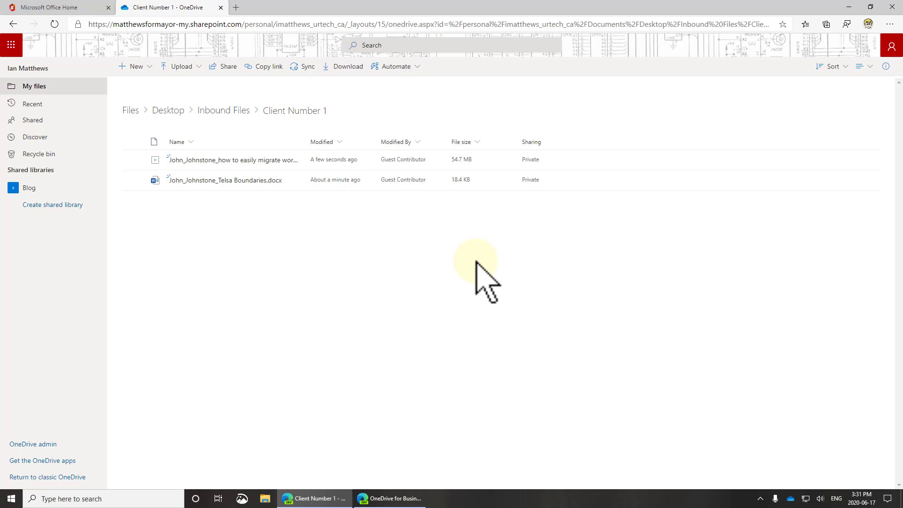
click(224, 110)
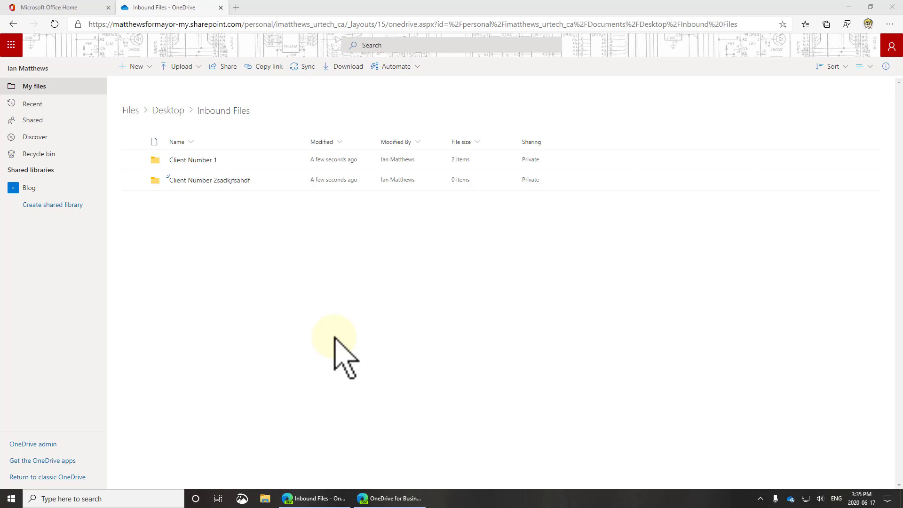
mouse_move(252, 196)
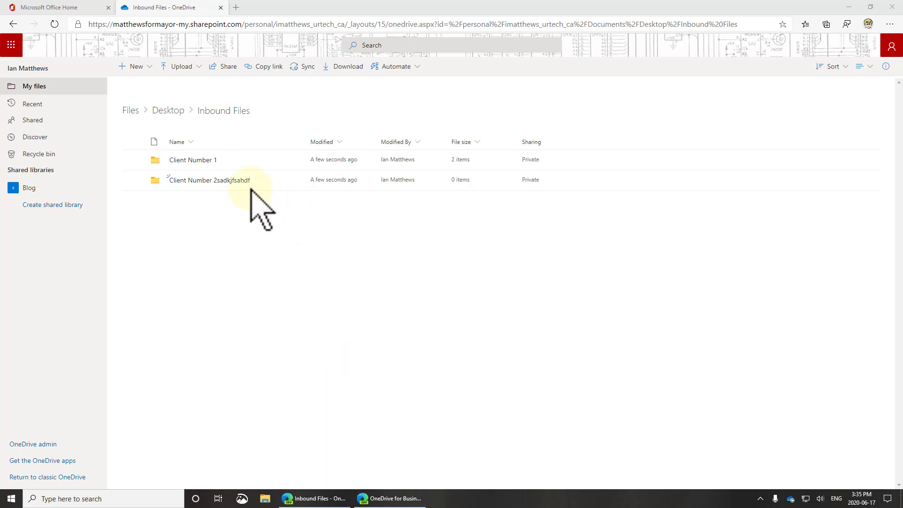
mouse_move(248, 184)
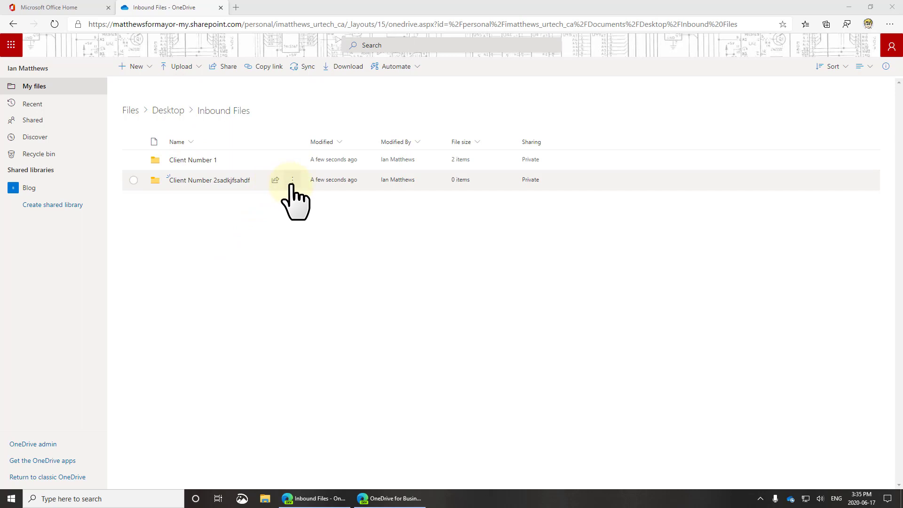
- Copy a sharing link for the Client Number 2sadkjfsahdf folder
click(292, 180)
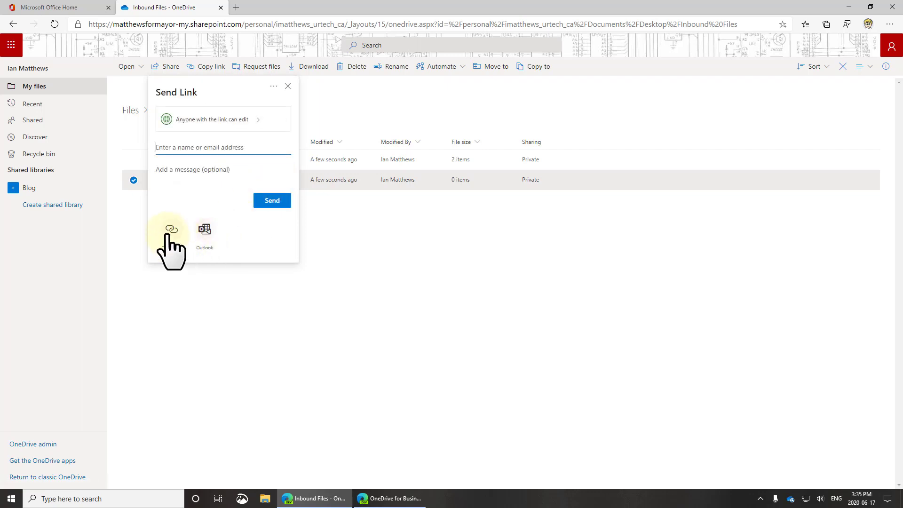
click(171, 228)
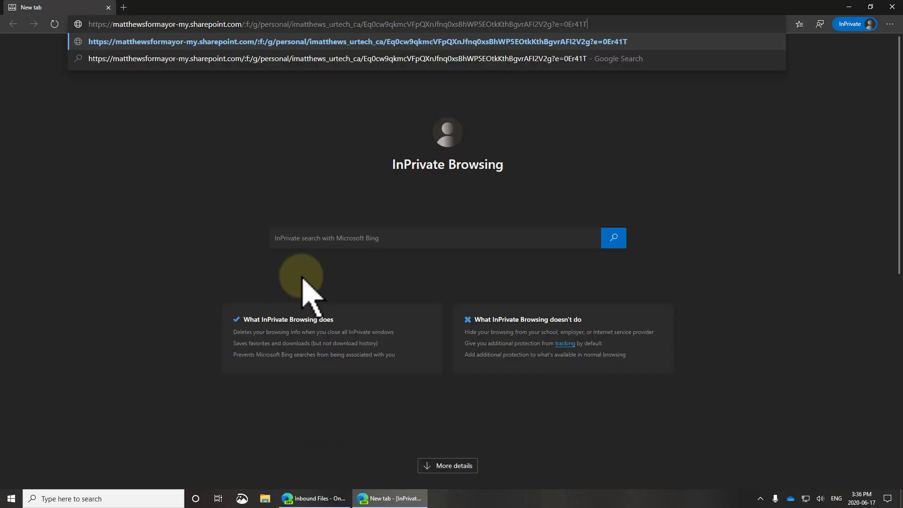
- As a guest, load the link, find Desktop inaccessible, and reopen Client Number 2sadkjfsahdf from Inbound Files
key(Enter)
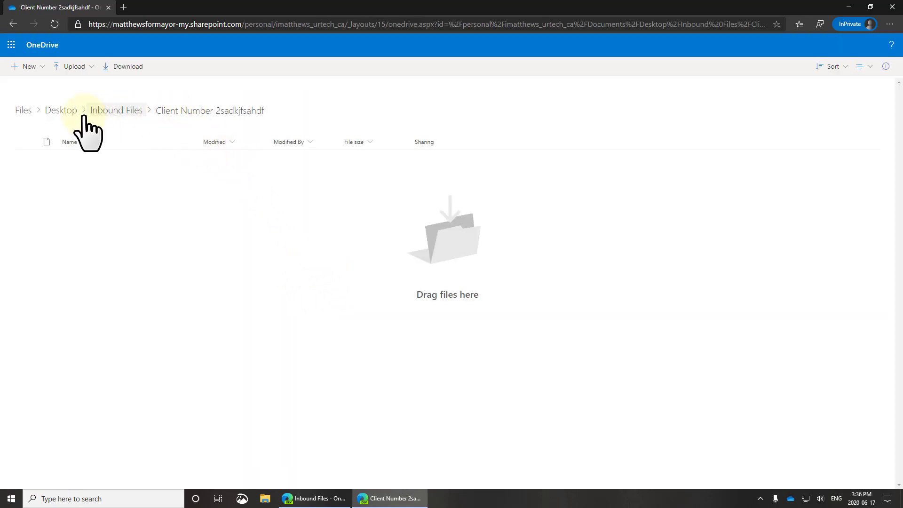
click(60, 110)
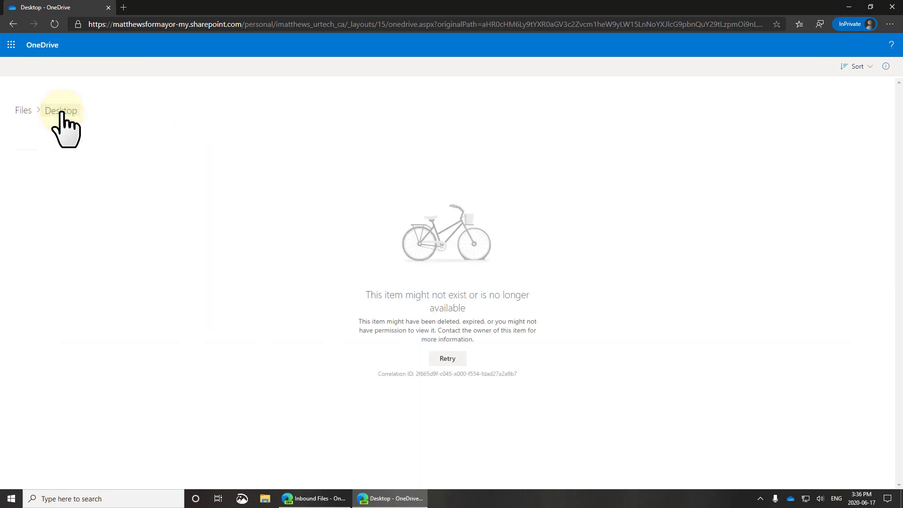
mouse_move(470, 341)
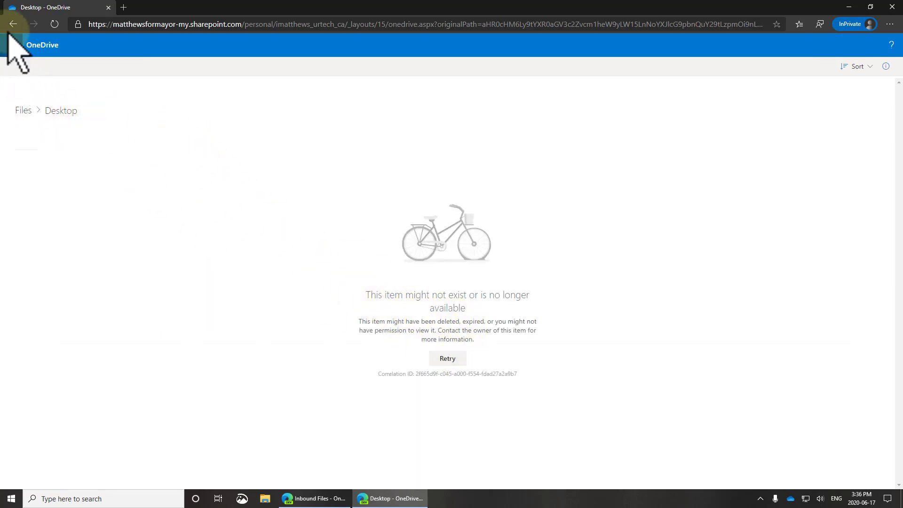
mouse_move(17, 37)
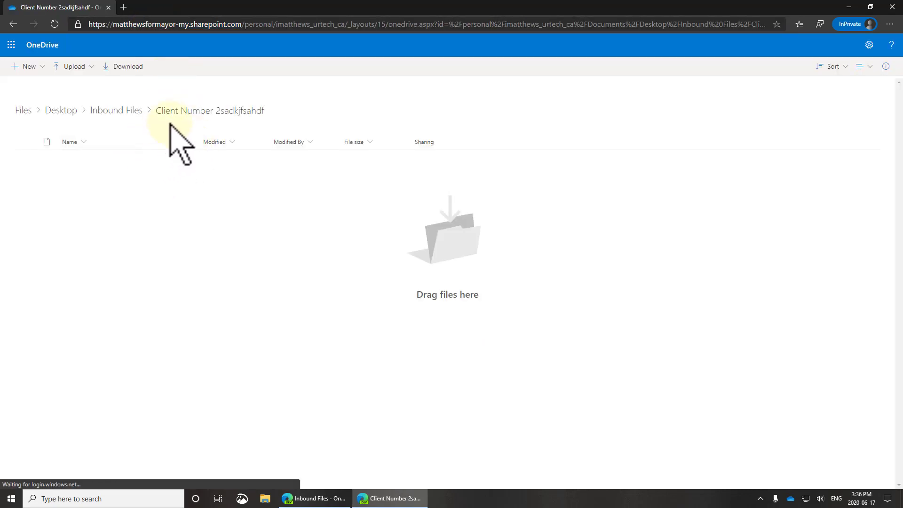
click(117, 110)
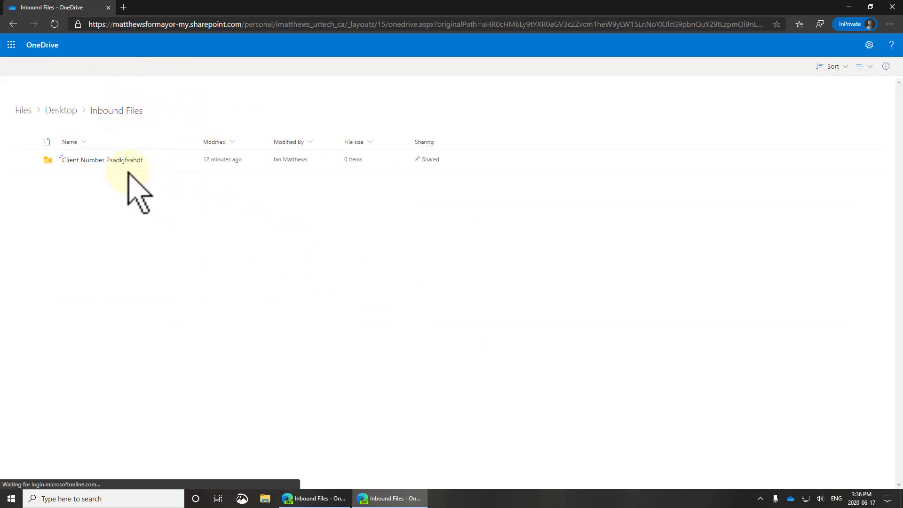
double_click(100, 160)
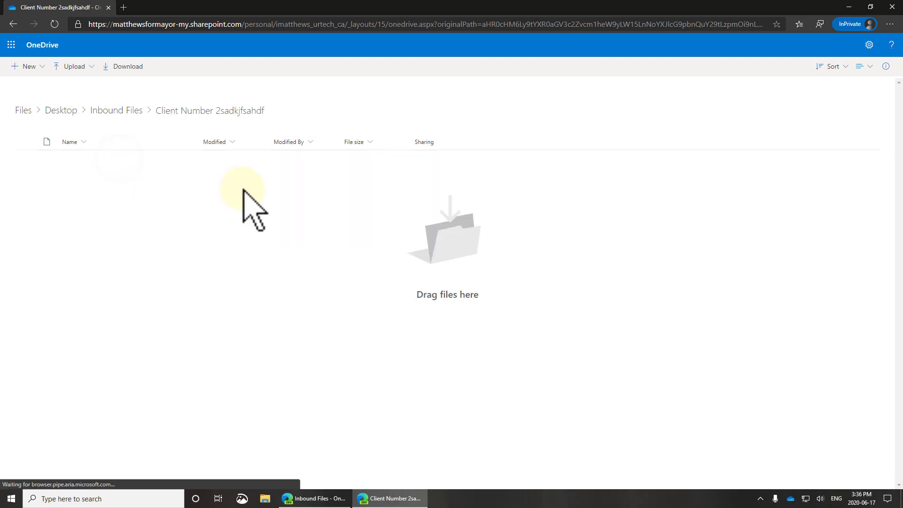
mouse_move(237, 228)
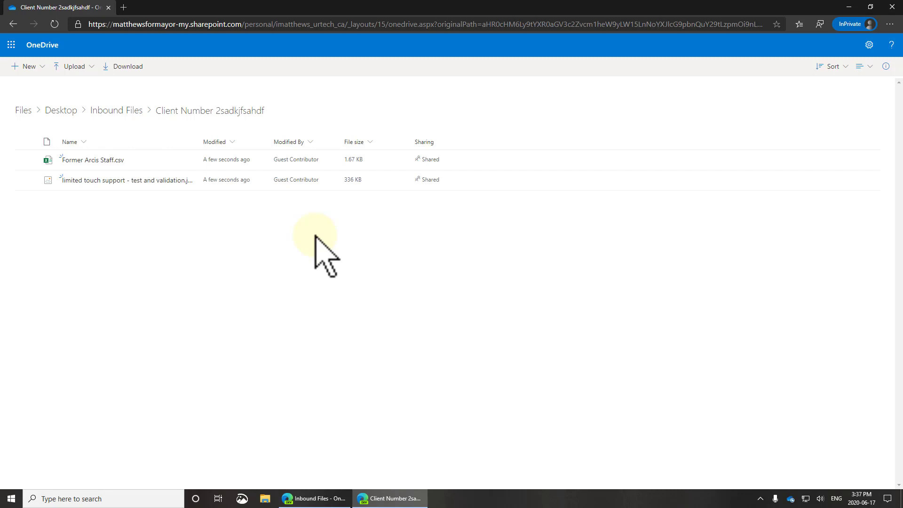
mouse_move(662, 19)
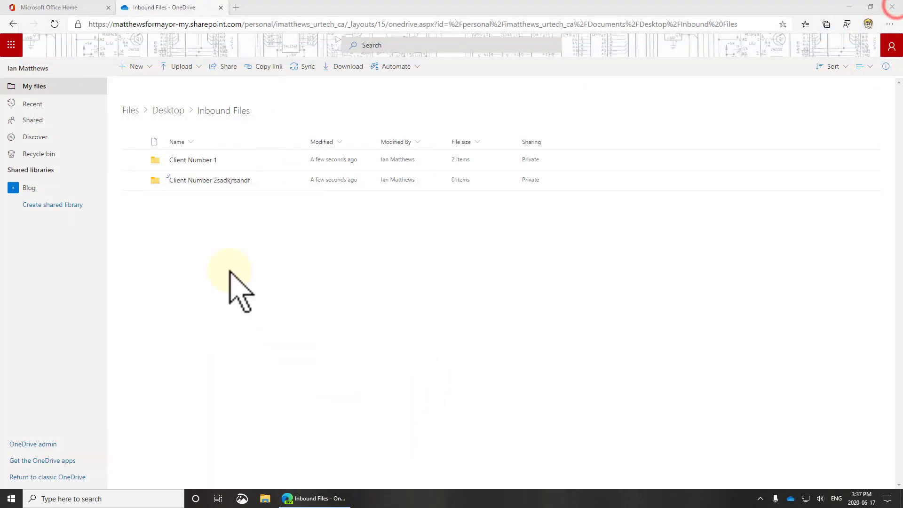
- Confirm the guest's two uploads inside Client Number 2sadkjfsahdf, then return to Inbound Files
double_click(210, 179)
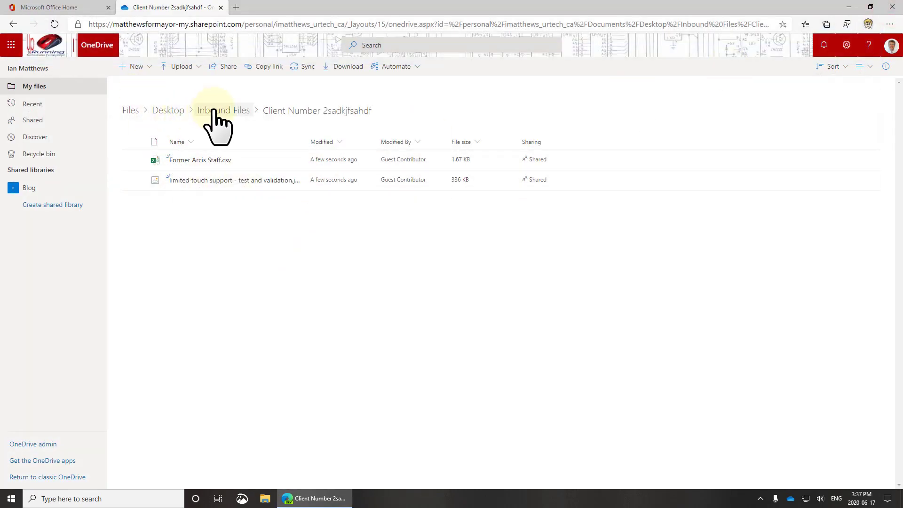
click(222, 110)
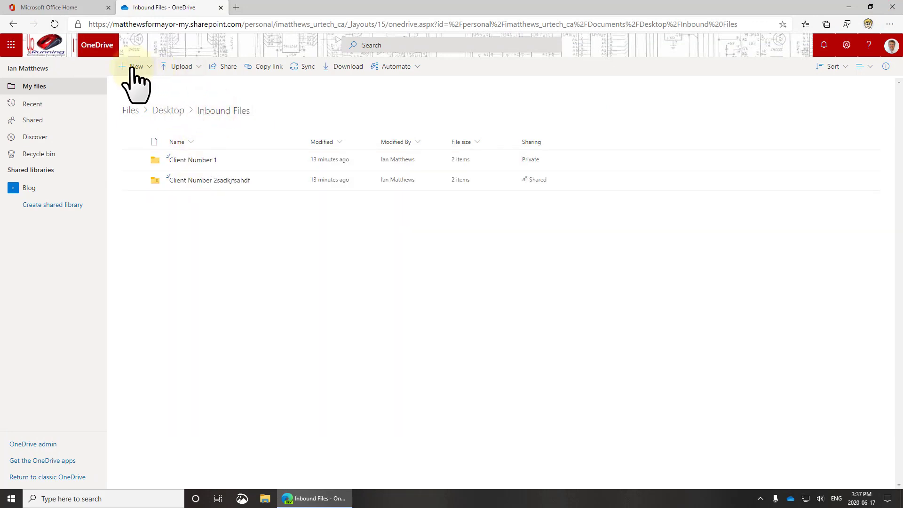
- Create a new folder named full FTP aslkdfjhsal;dkjf in Inbound Files
click(135, 65)
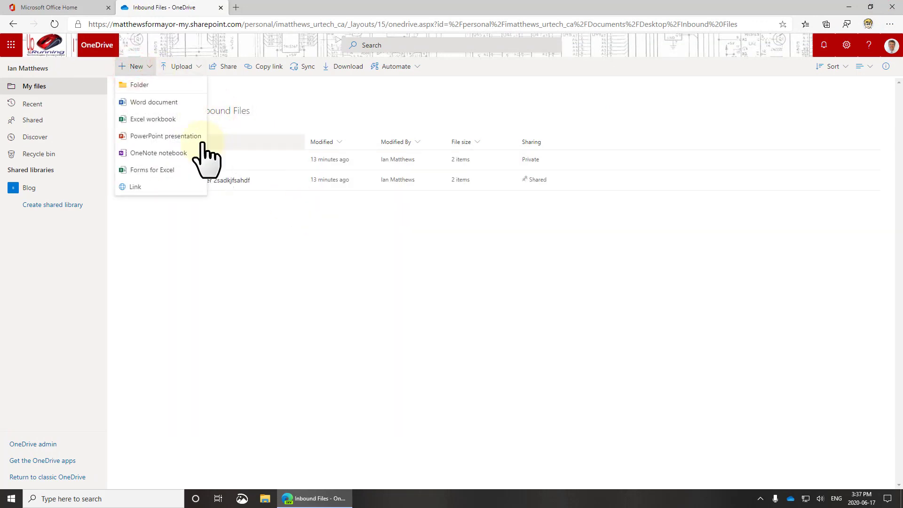
click(140, 85)
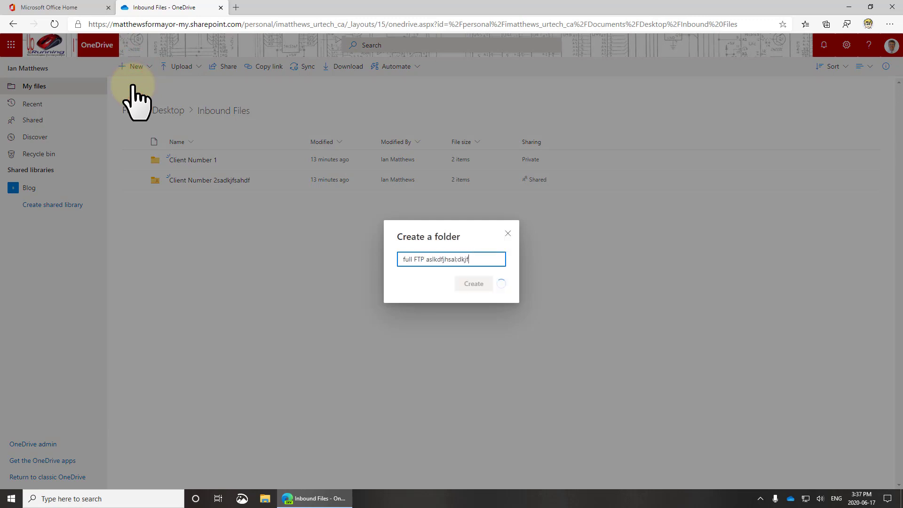
click(473, 283)
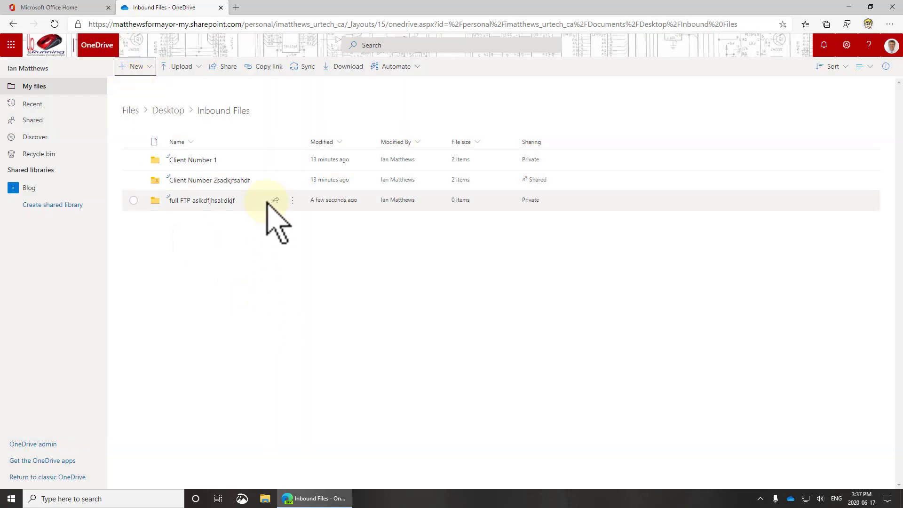
- Share the full FTP folder with a password-protected editable link and copy it
click(275, 199)
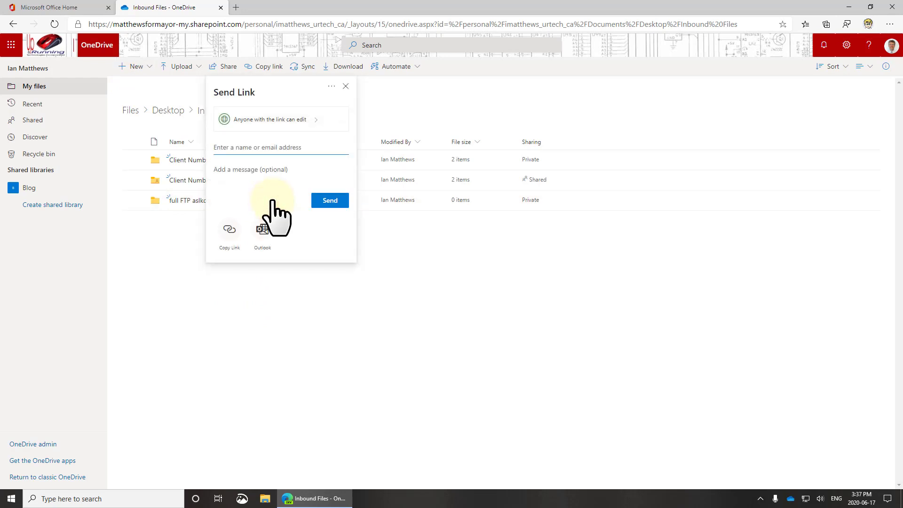
click(280, 119)
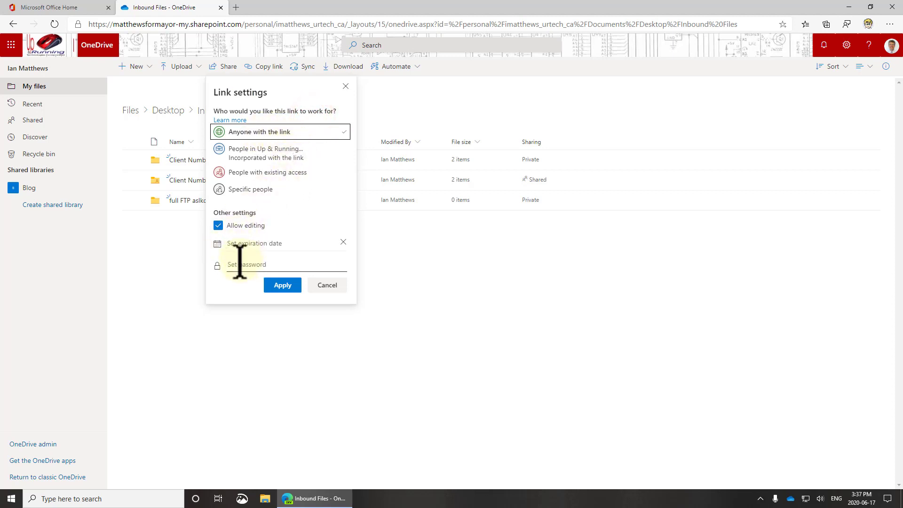
click(246, 264)
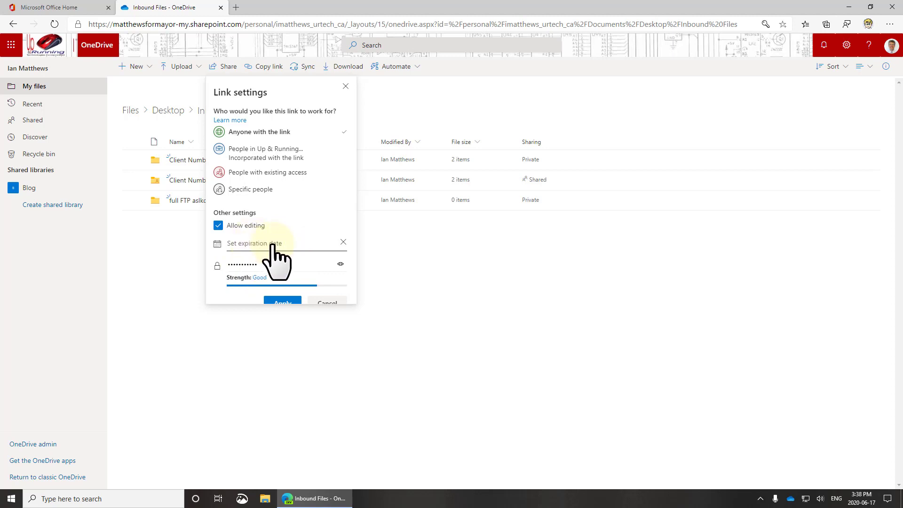
mouse_move(283, 305)
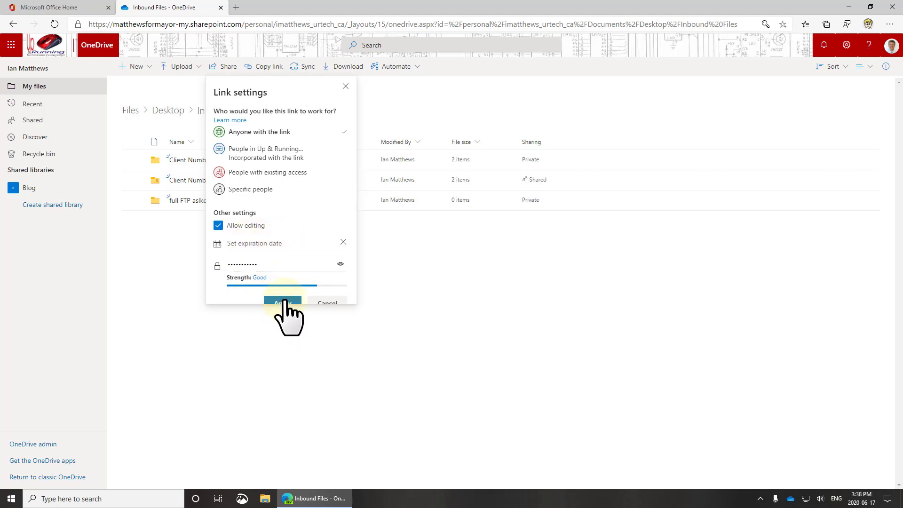
click(281, 303)
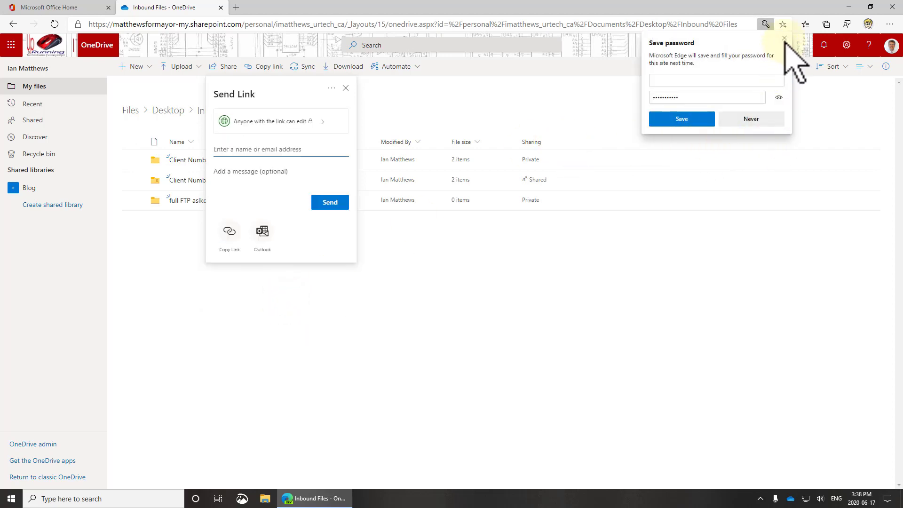
click(785, 37)
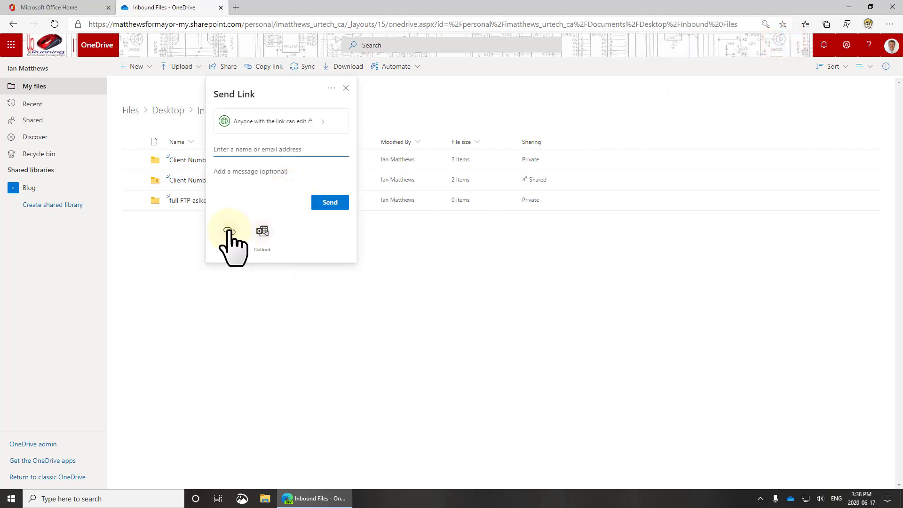
click(229, 231)
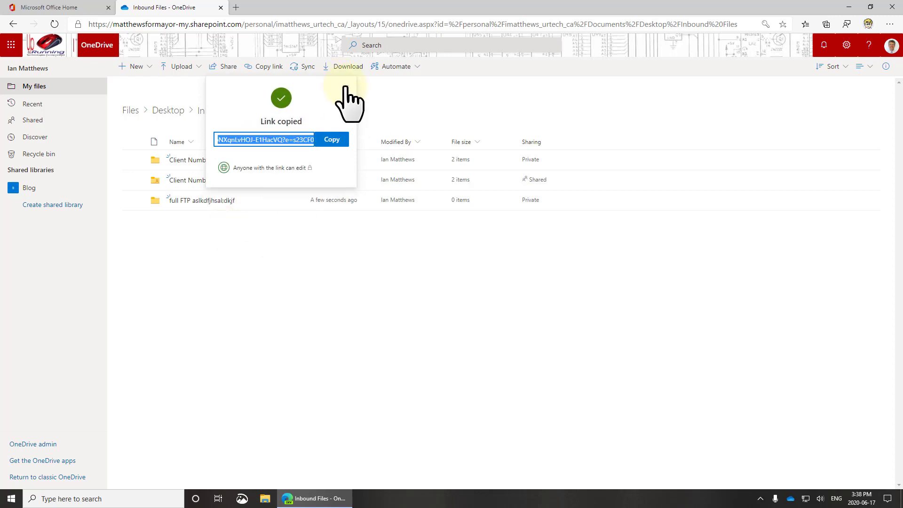
click(309, 302)
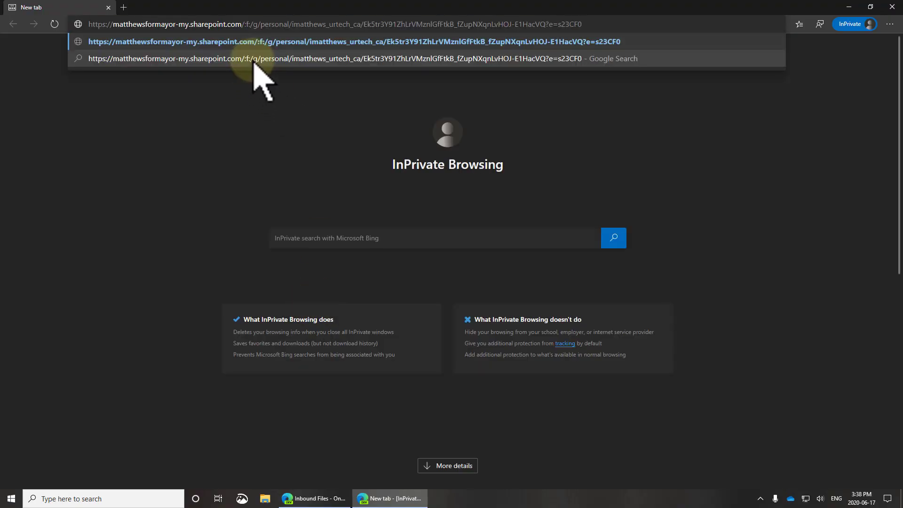
click(242, 42)
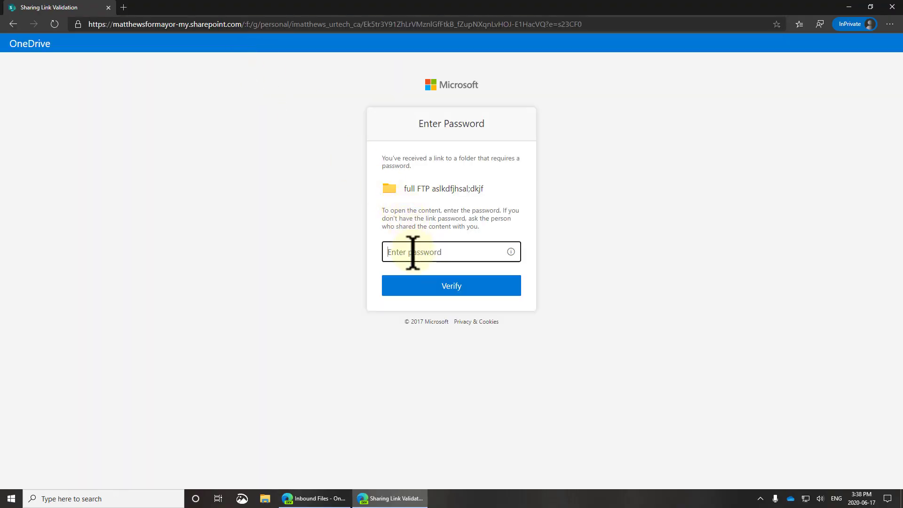
text(password)
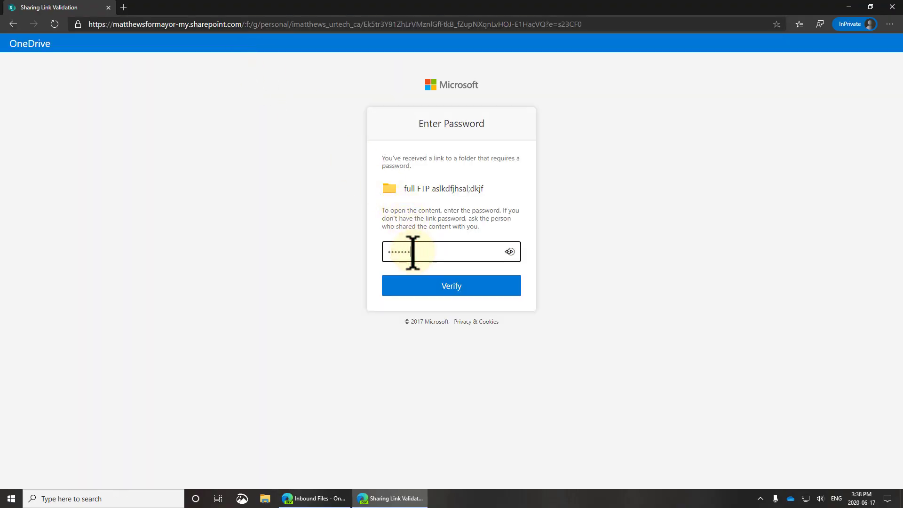
click(451, 286)
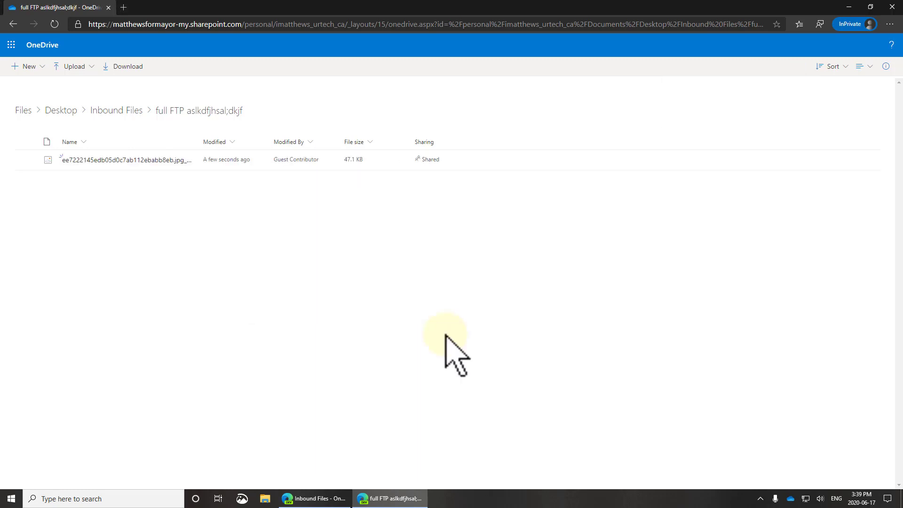
mouse_move(90, 188)
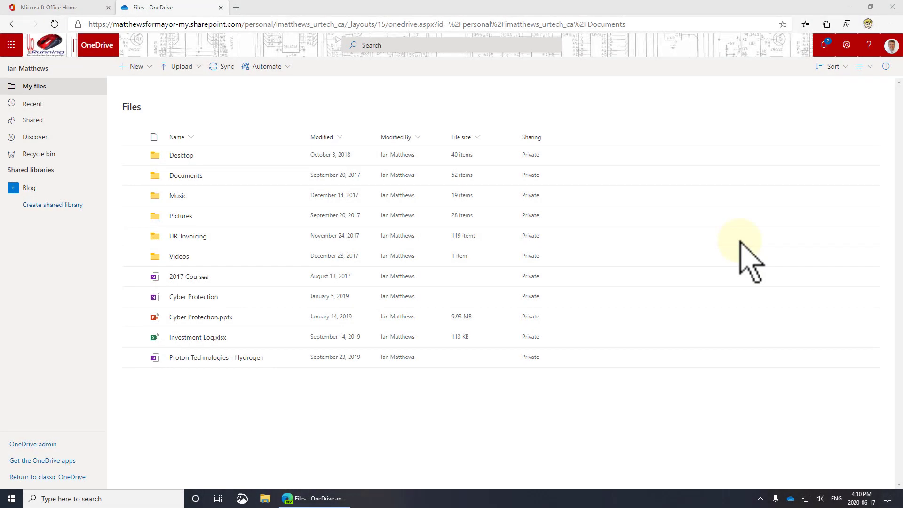
mouse_move(181, 155)
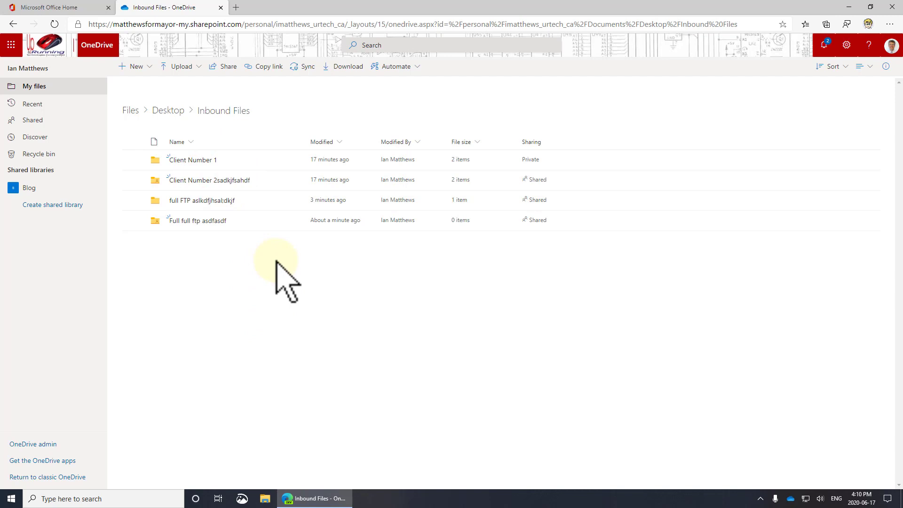
- Confirm in the OneDrive sync client's backup settings that Desktop folder backup is active
click(790, 499)
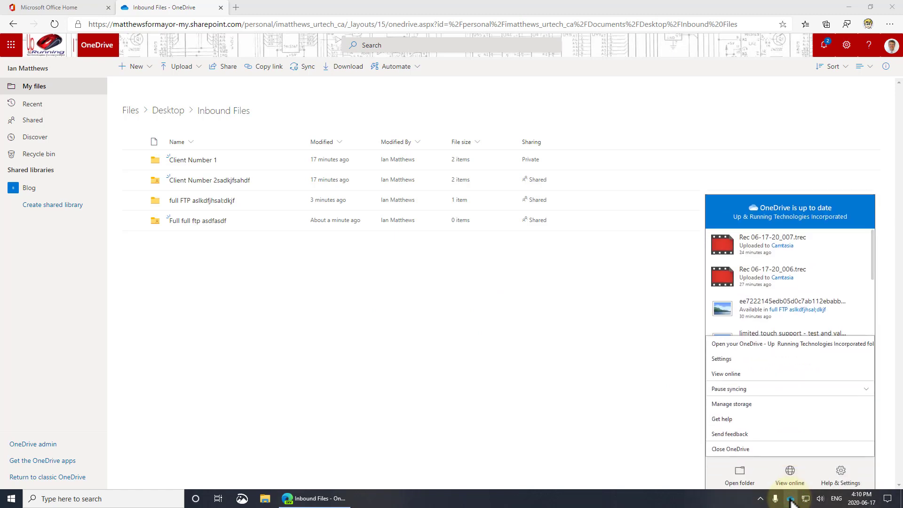
click(722, 359)
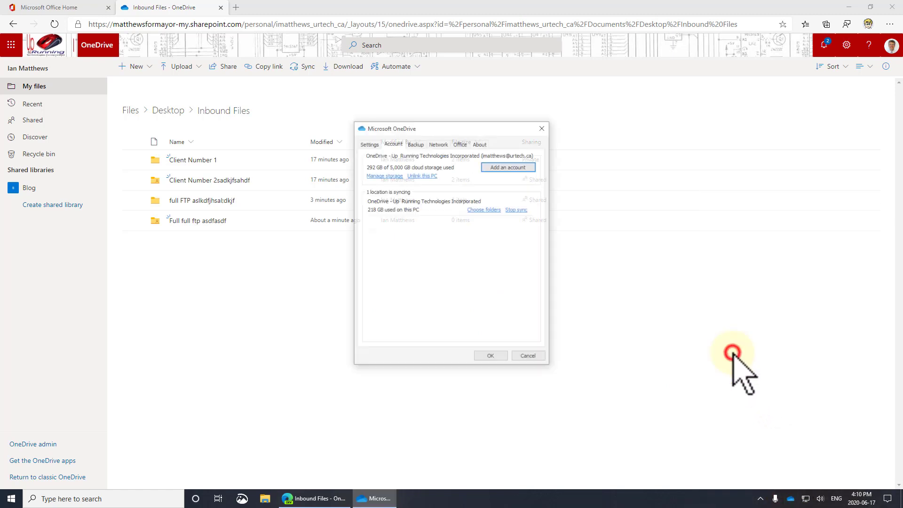
click(416, 143)
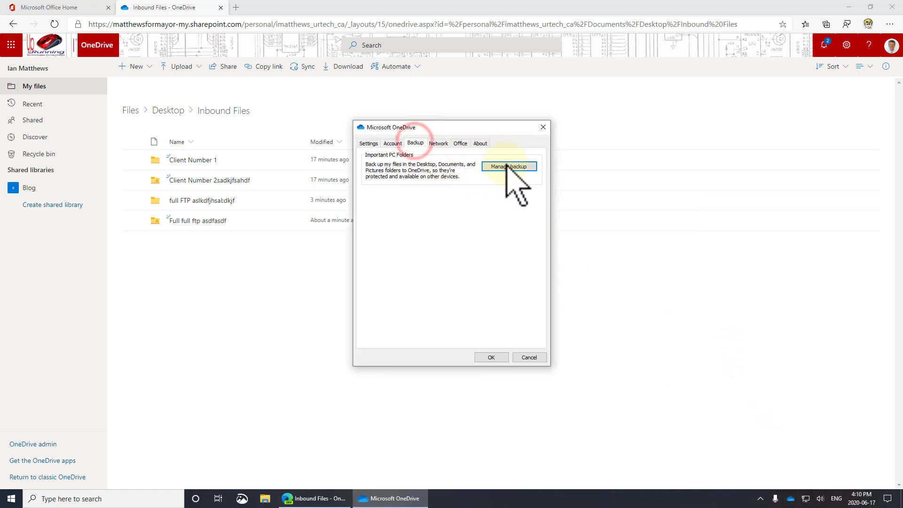
click(509, 165)
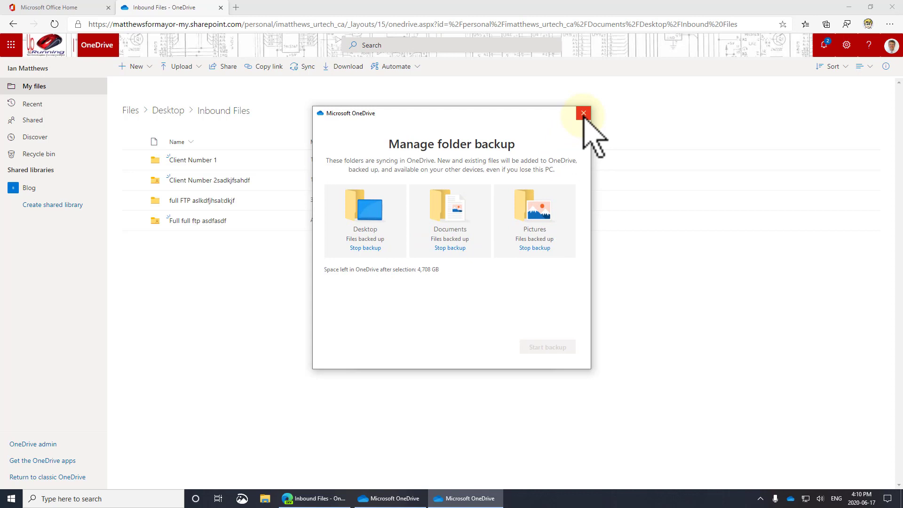
click(582, 113)
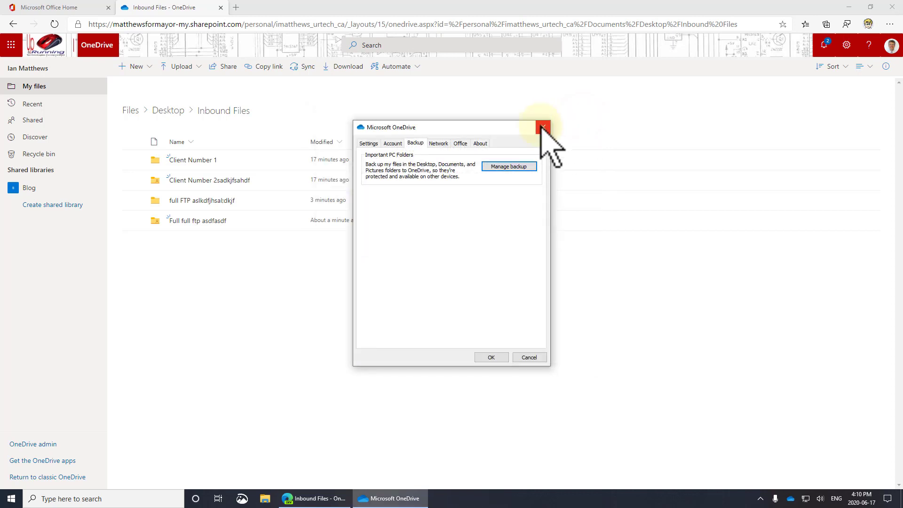
click(542, 128)
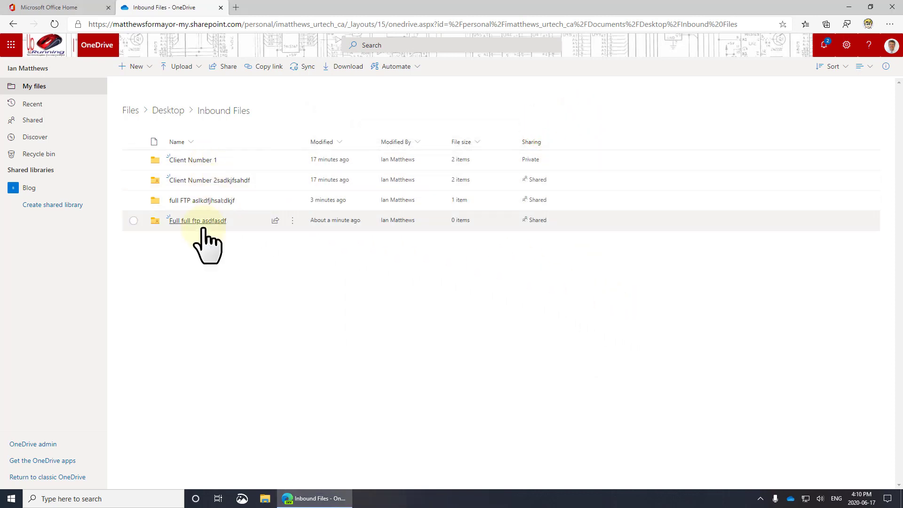
mouse_move(255, 337)
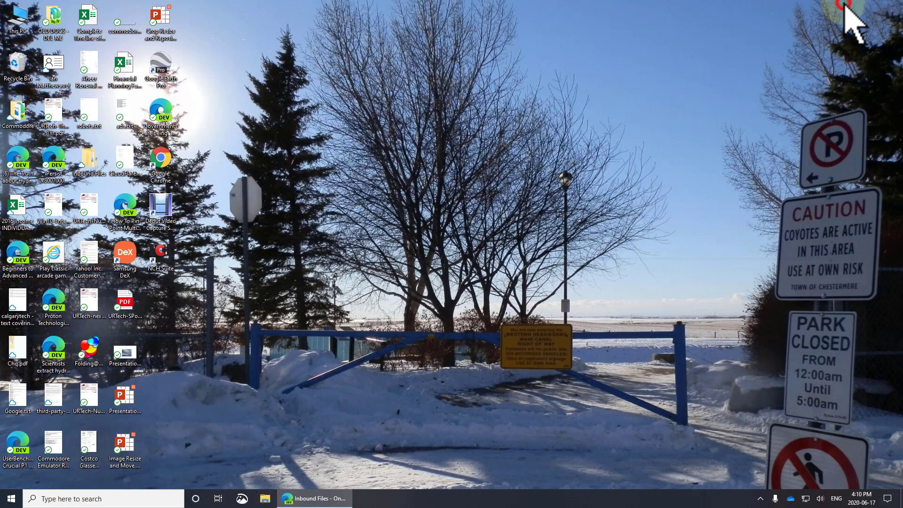
mouse_move(45, 207)
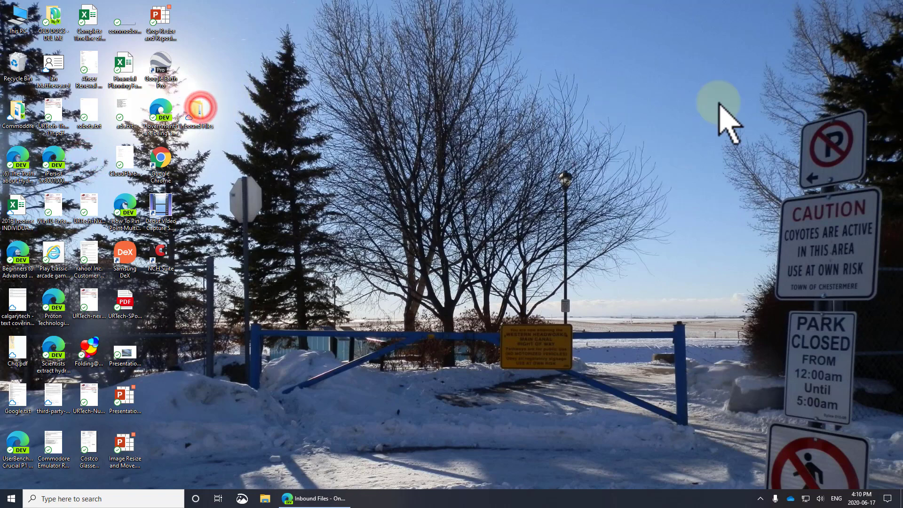
- Open the synced Inbound Files folder from the desktop in File Explorer
double_click(197, 108)
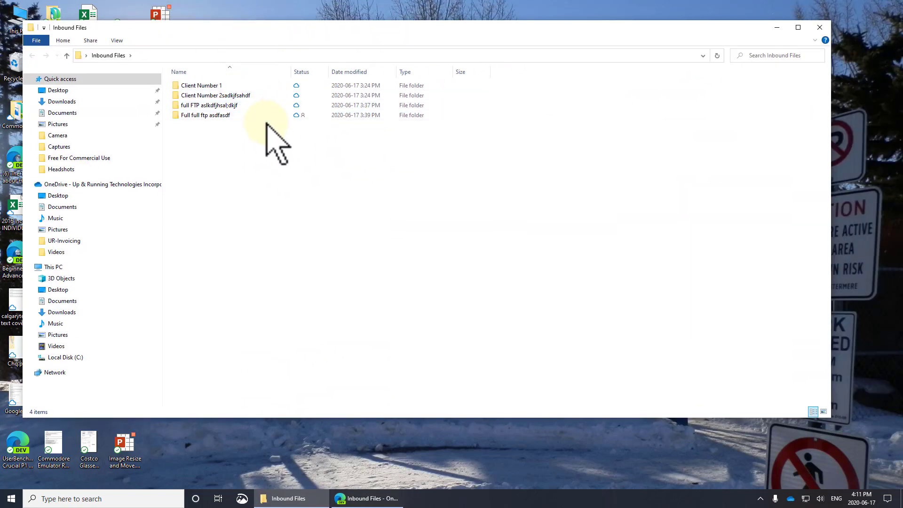
- Open the Telsa Boundaries .docx inside Client Number 1 in Word so it downloads locally, then close it
click(207, 106)
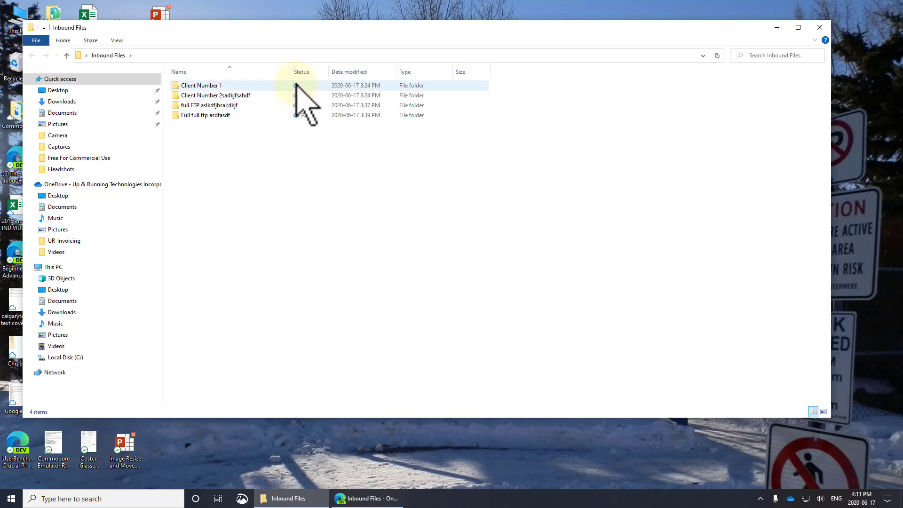
double_click(199, 85)
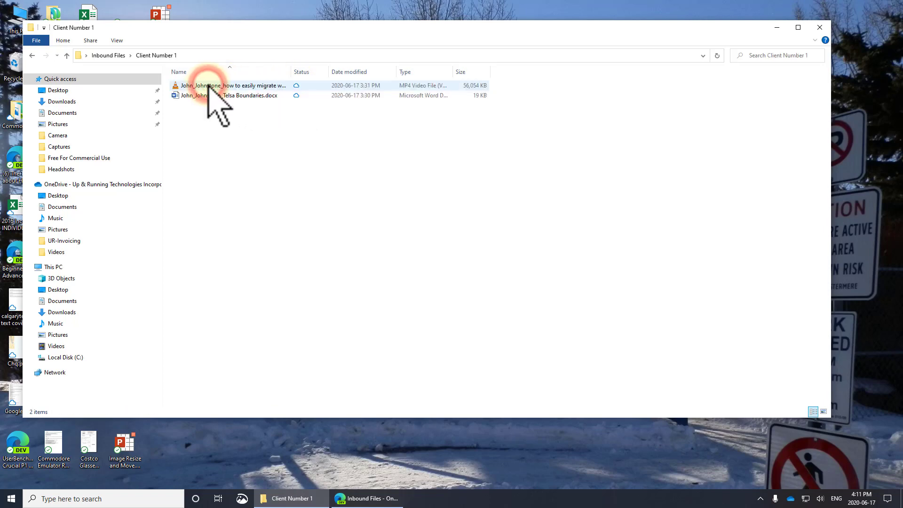
click(229, 96)
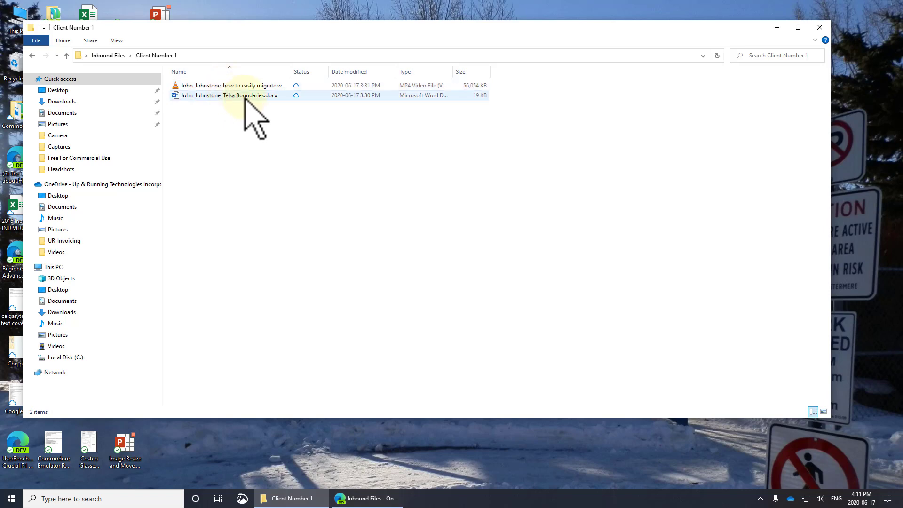
click(229, 95)
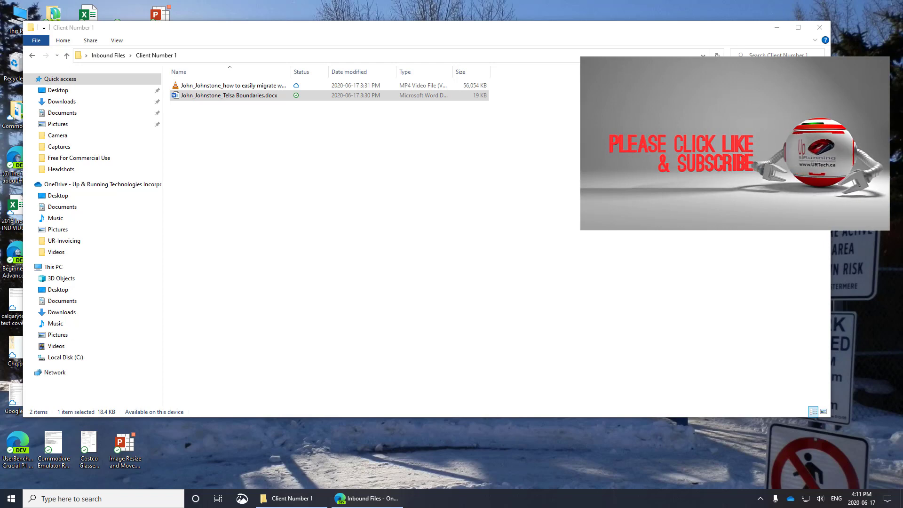
double_click(230, 95)
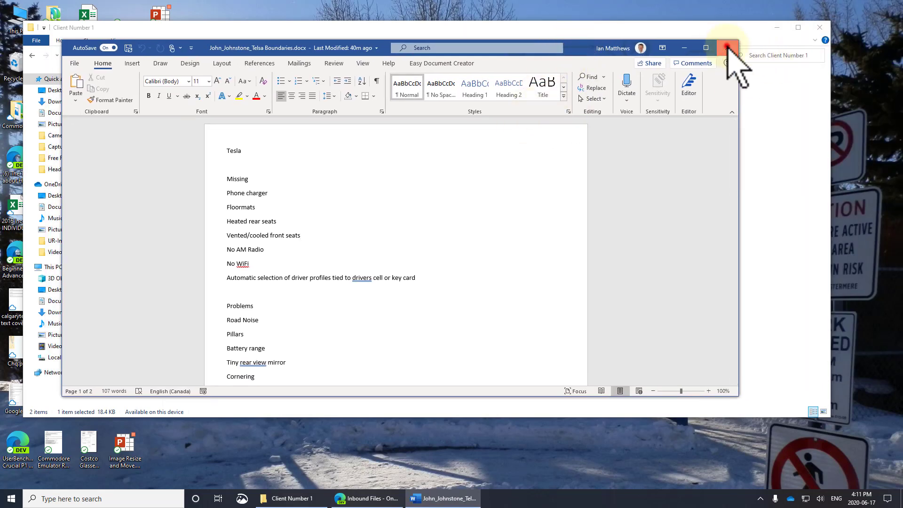
click(728, 47)
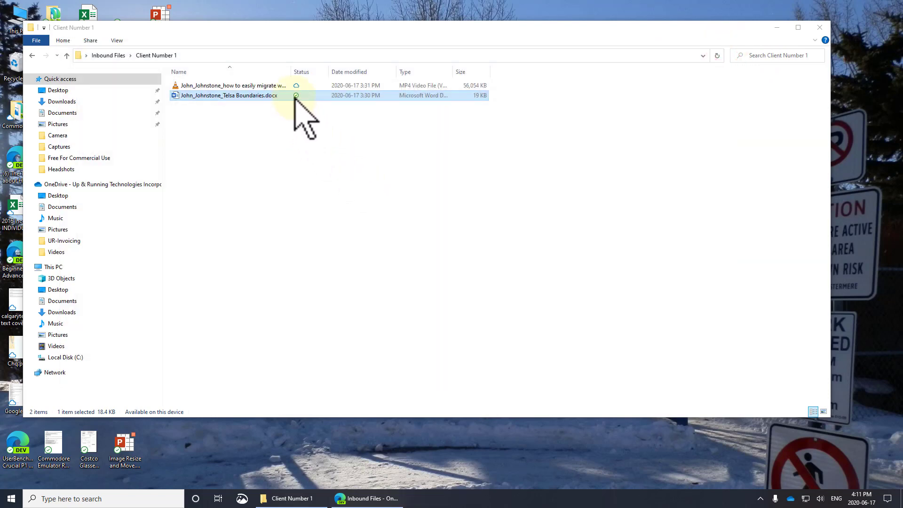
mouse_move(300, 132)
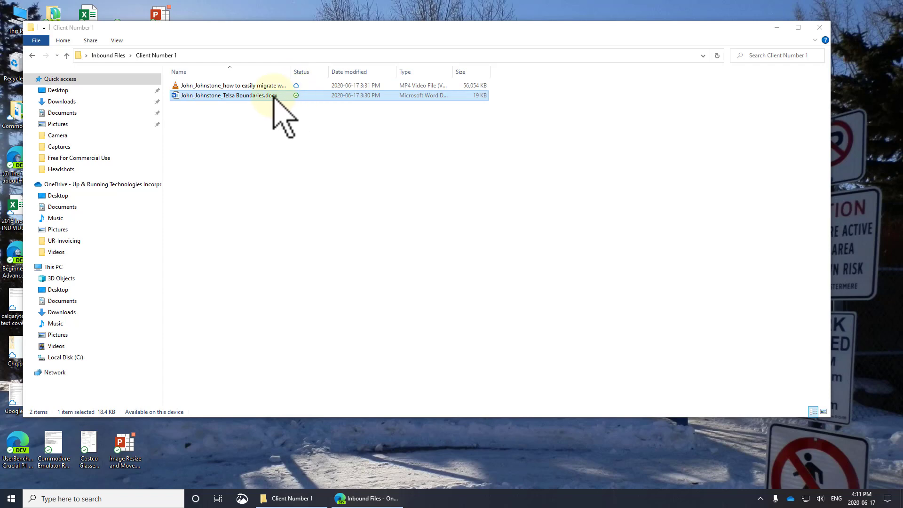
mouse_move(271, 112)
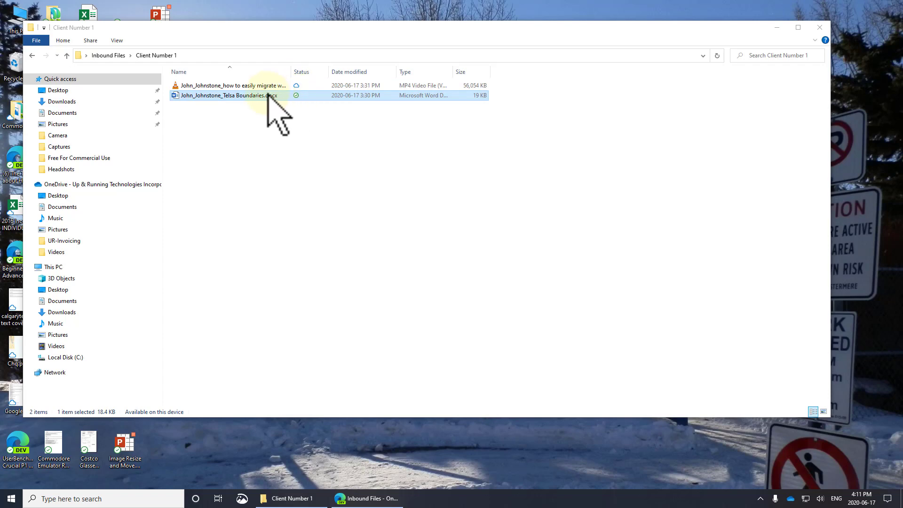
click(251, 85)
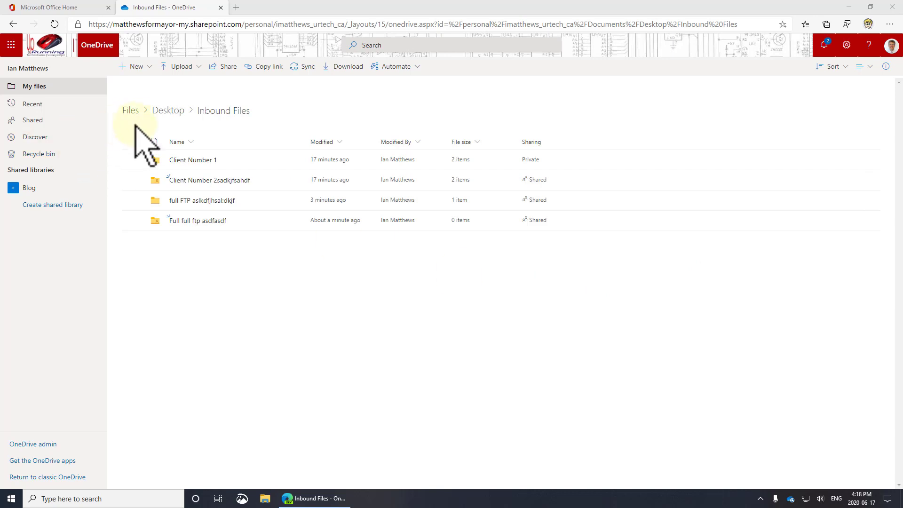
- Create a new URTech Transfers folder at the top level of My files
click(131, 109)
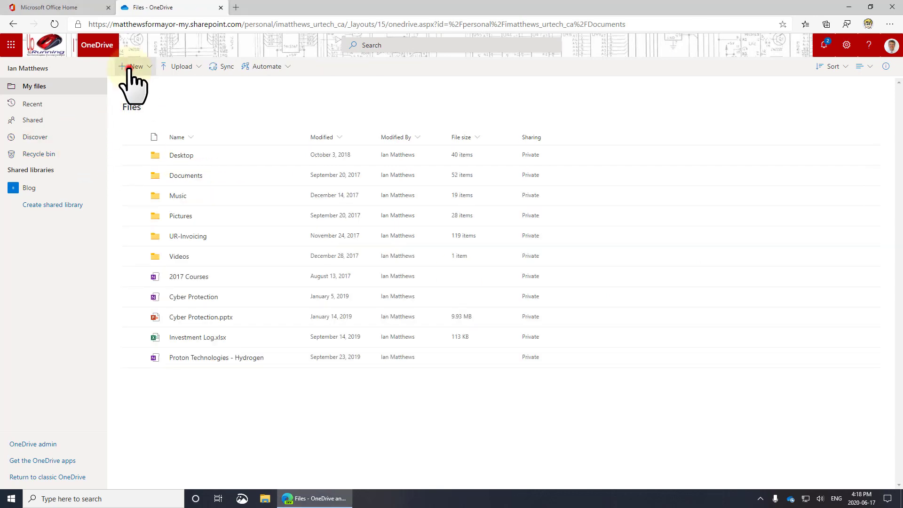
text(U)
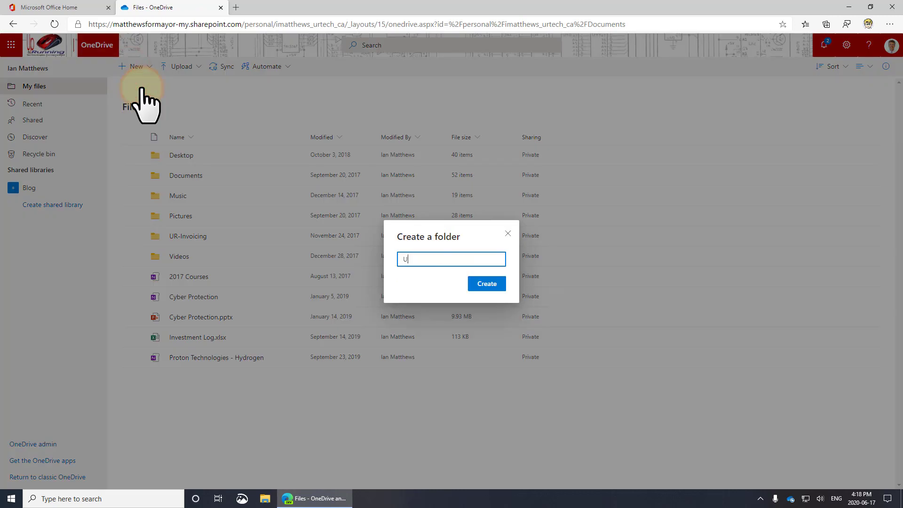
text(RTech Transfers)
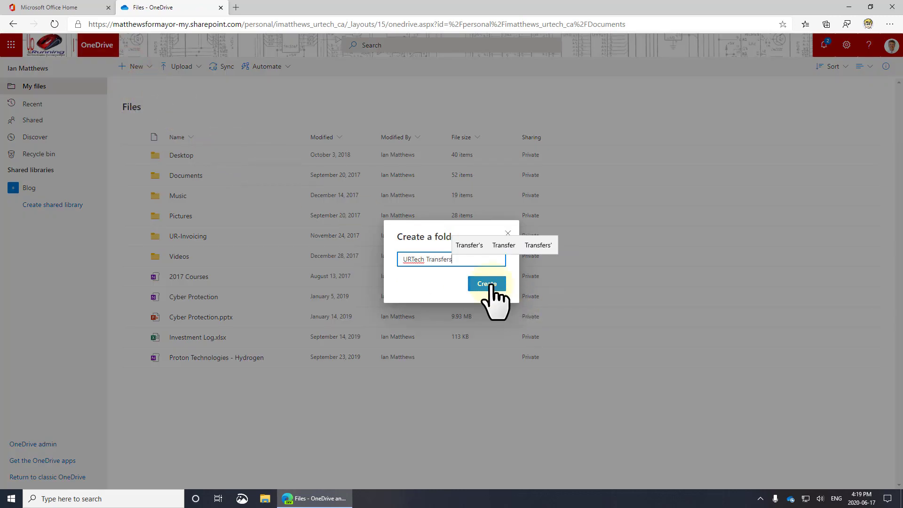
click(485, 284)
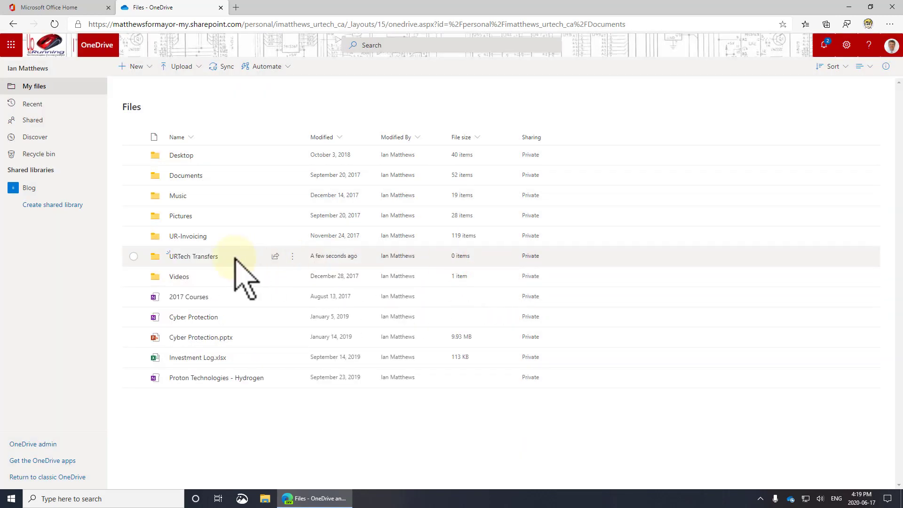
- Copy an edit sharing link for URTech Transfers and bring it to the private window
click(134, 256)
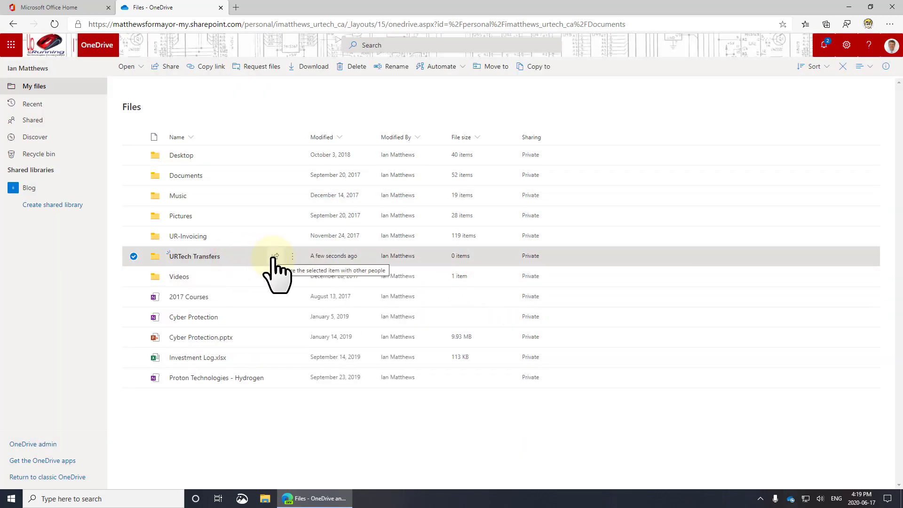
click(276, 256)
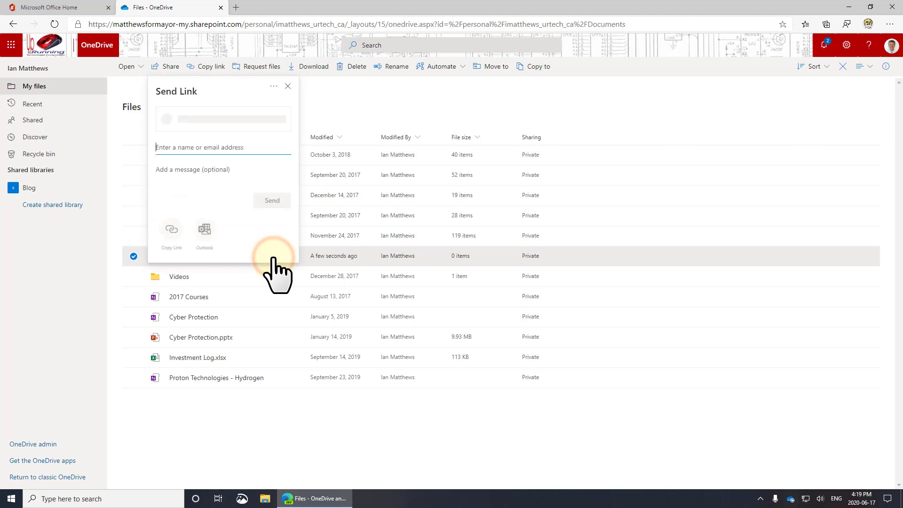
click(171, 230)
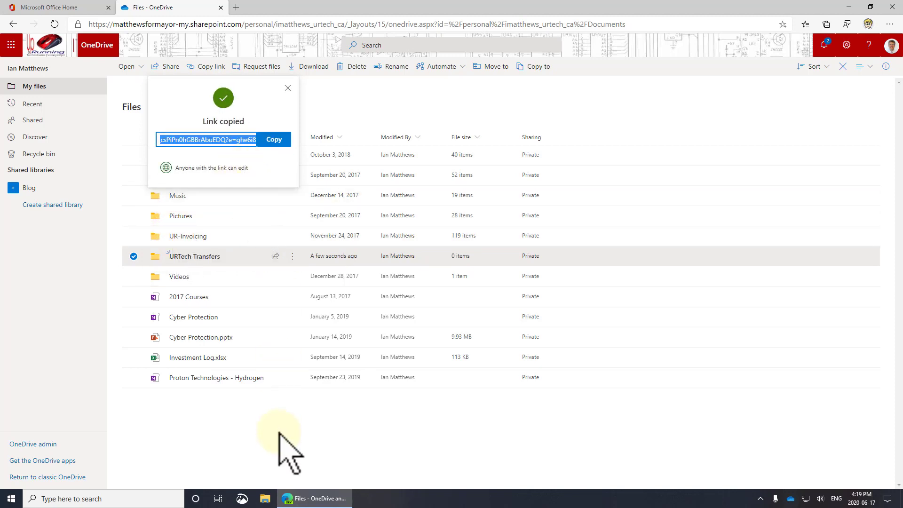
click(288, 89)
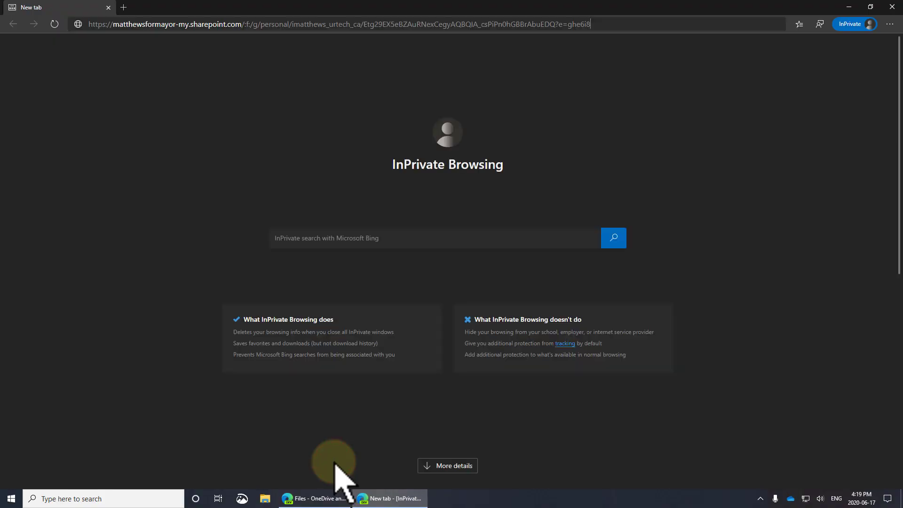
- Load the pasted link privately to show the empty URTech Transfers folder
key(Enter)
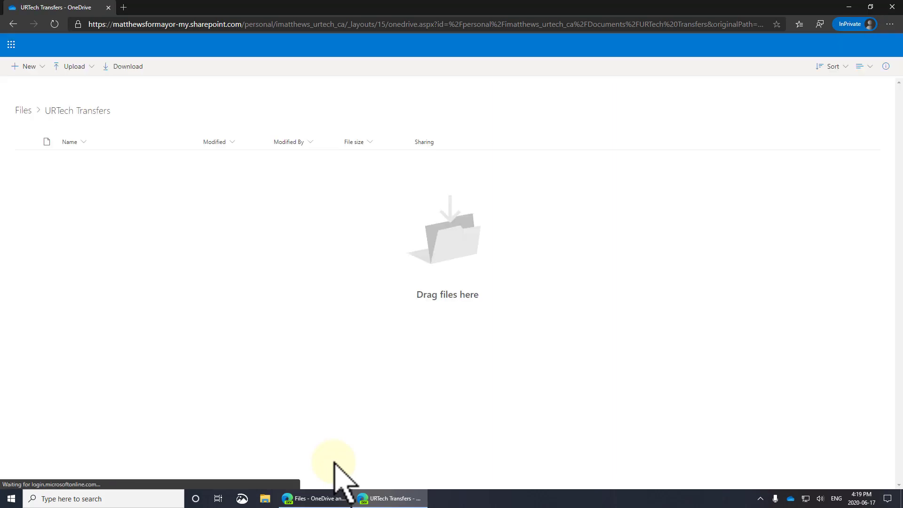
mouse_move(173, 261)
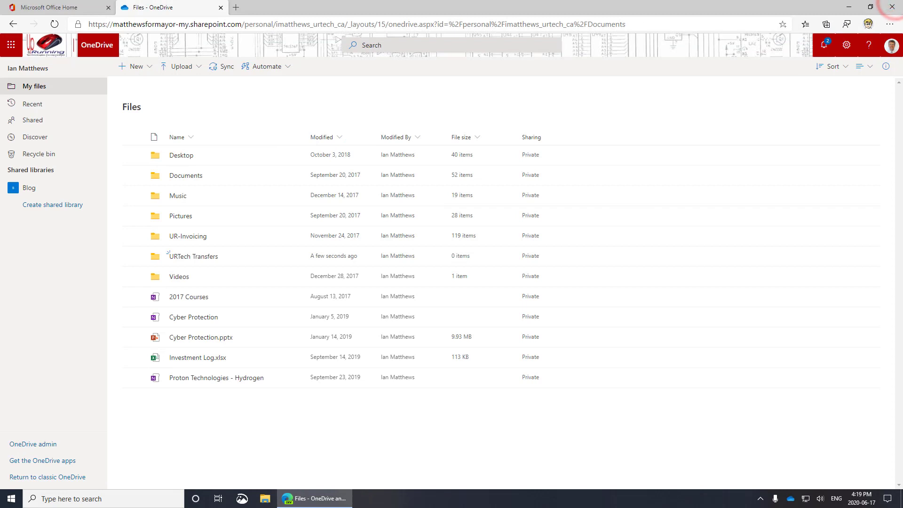
mouse_move(275, 266)
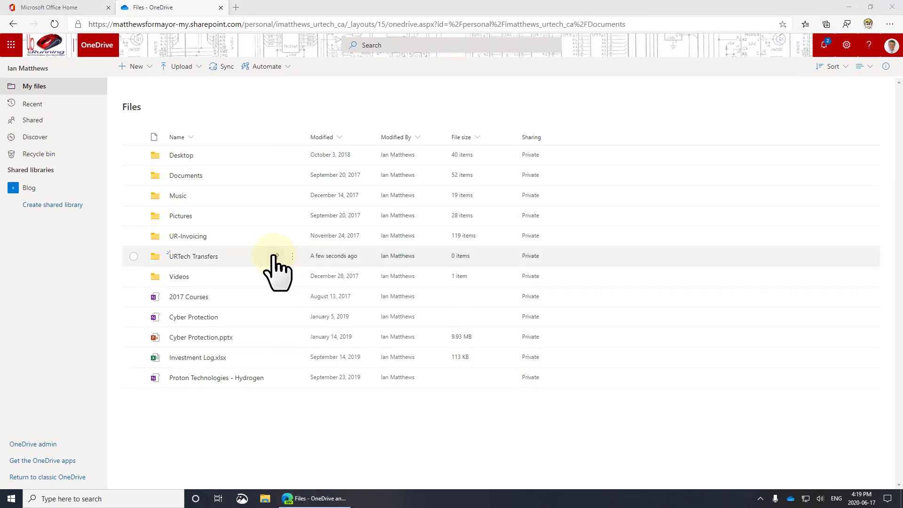
- Give URTech Transfers an Anyone-with-the-link password-protected link and copy it
click(292, 256)
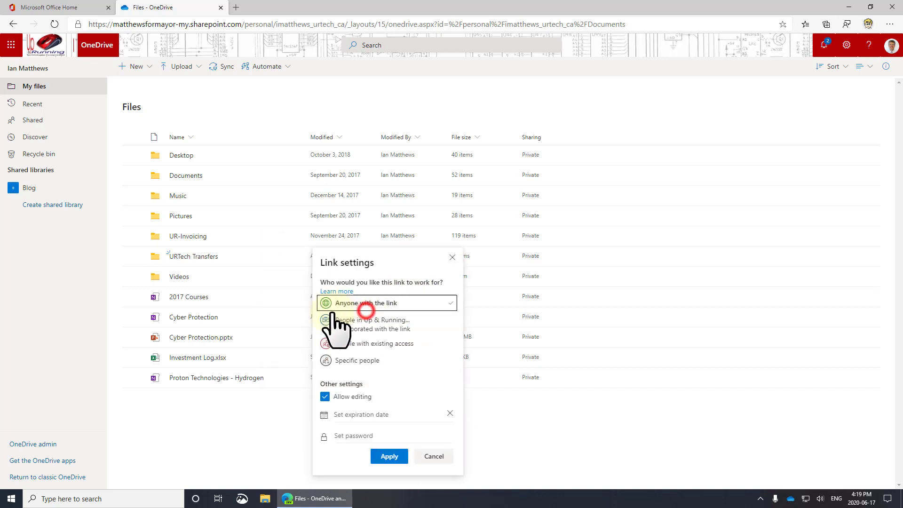
click(354, 436)
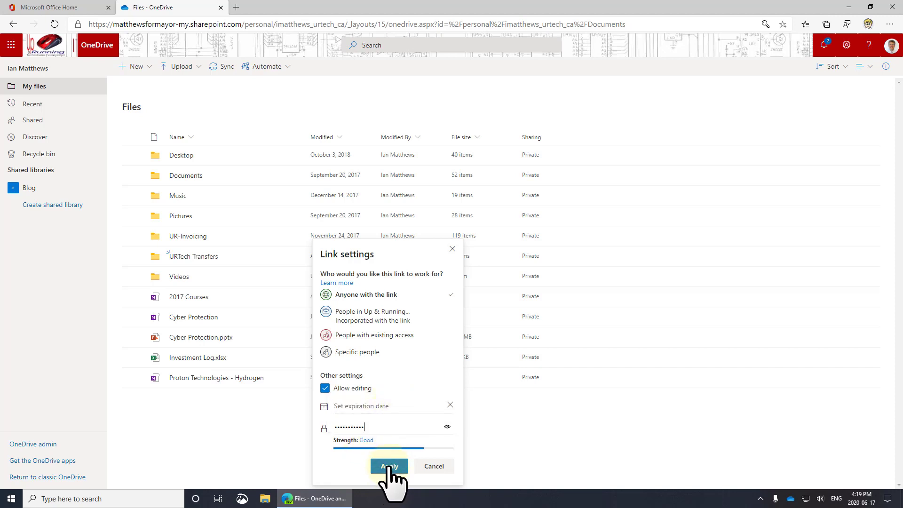
click(389, 465)
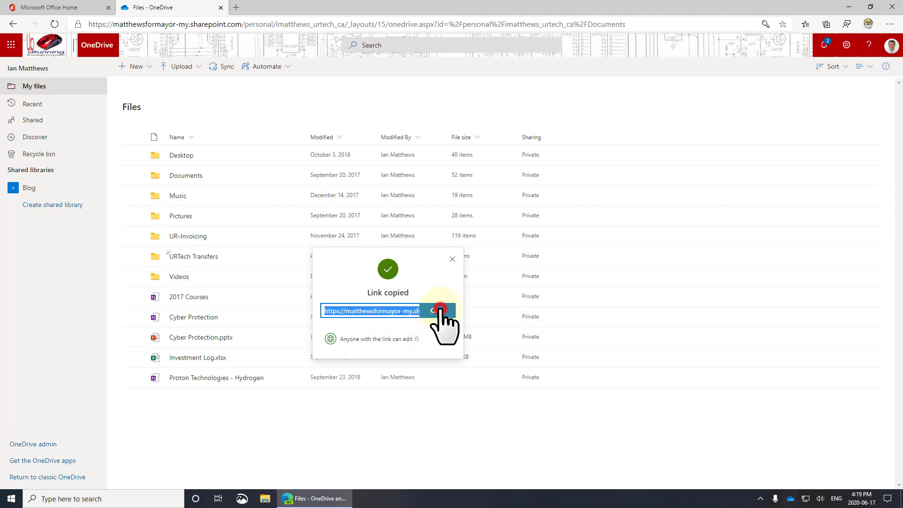
click(439, 311)
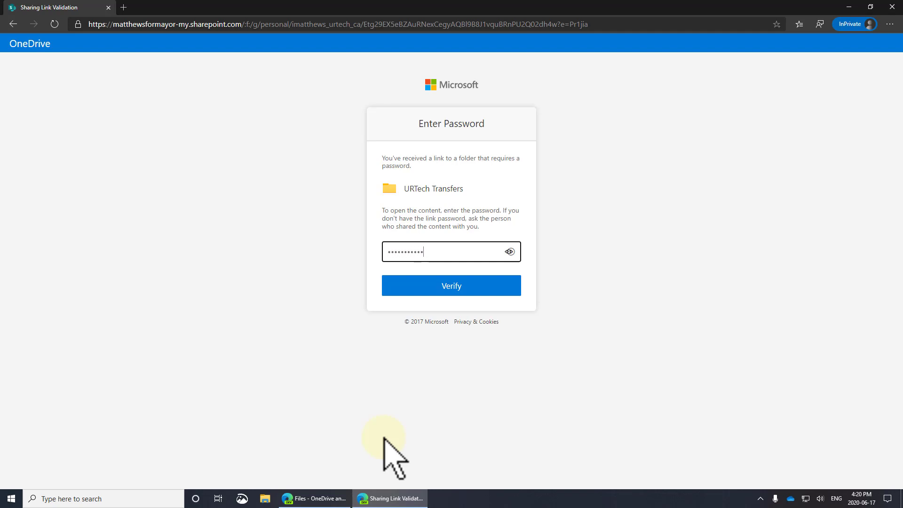
- Verify the link password to open the empty URTech Transfers upload folder in the private session
click(451, 286)
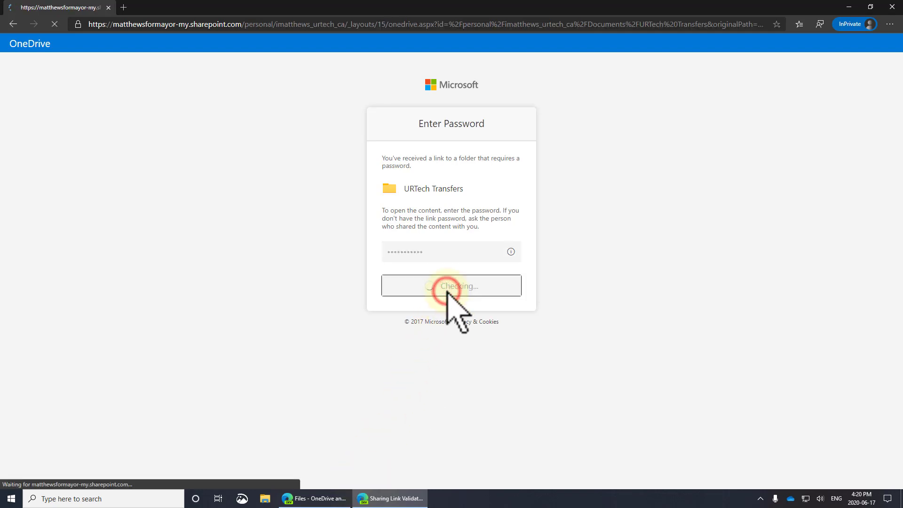
click(452, 285)
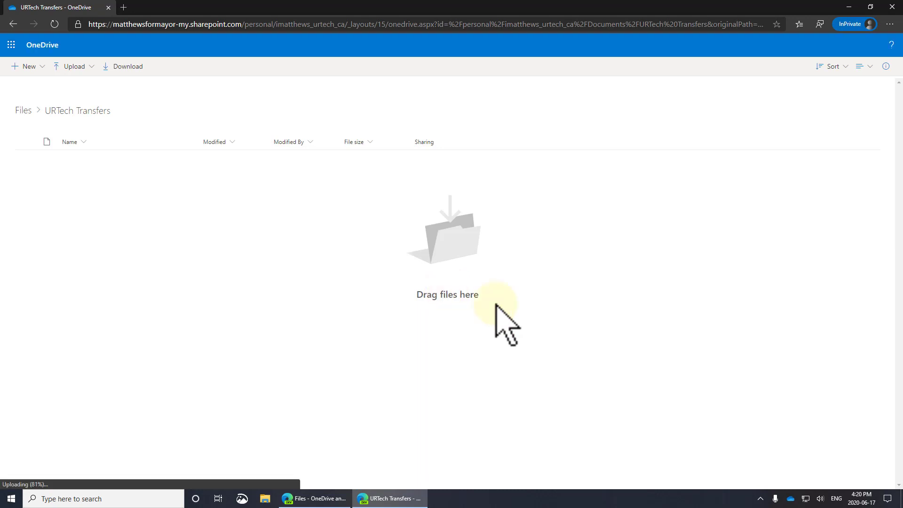